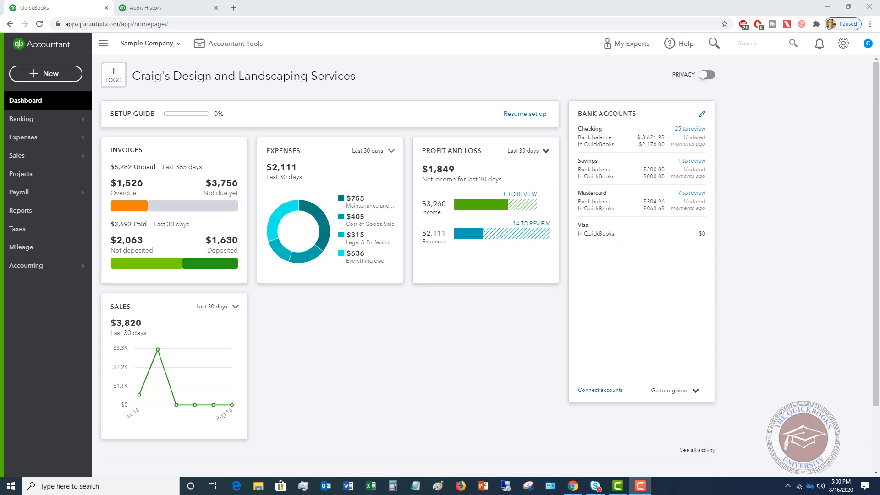
{"action": "mouse_move", "coordinate": [809, 220]}
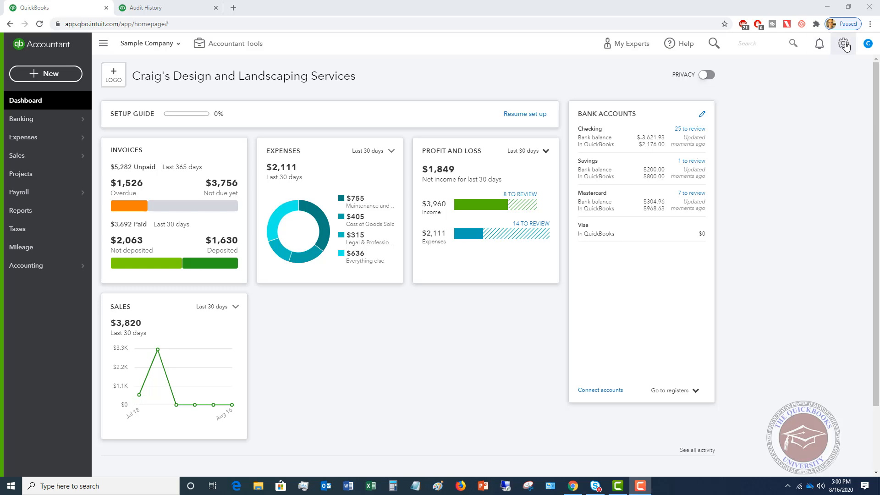
Resume the in-progress Checking reconciliation for the July 31, 2020 statement from Tools > Reconcile
{"action": "left_click", "coordinate": [842, 43]}
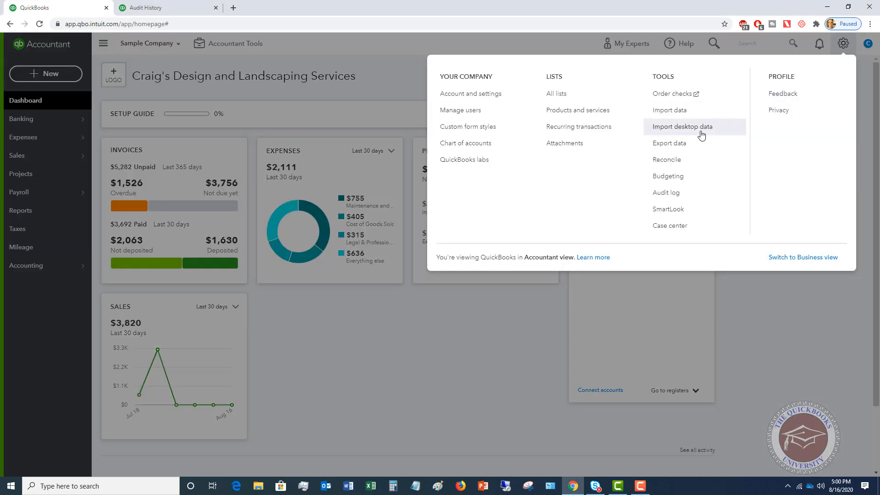
{"action": "left_click", "coordinate": [667, 160]}
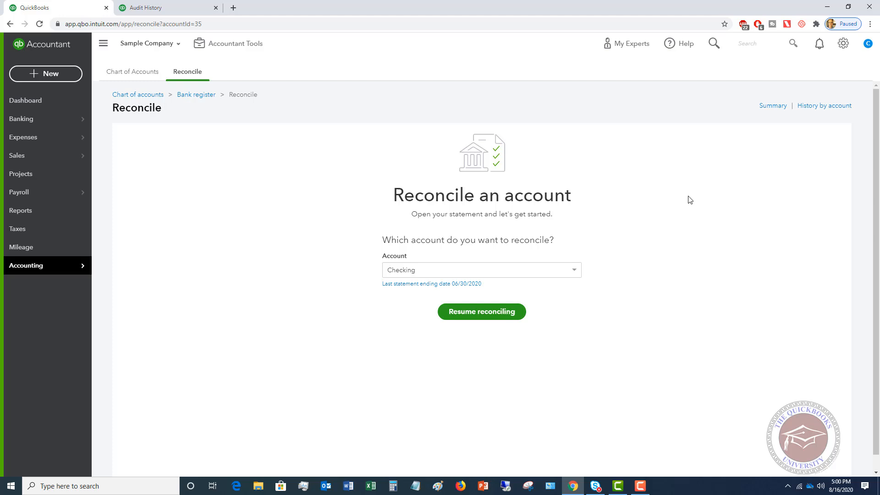
{"action": "mouse_move", "coordinate": [378, 219]}
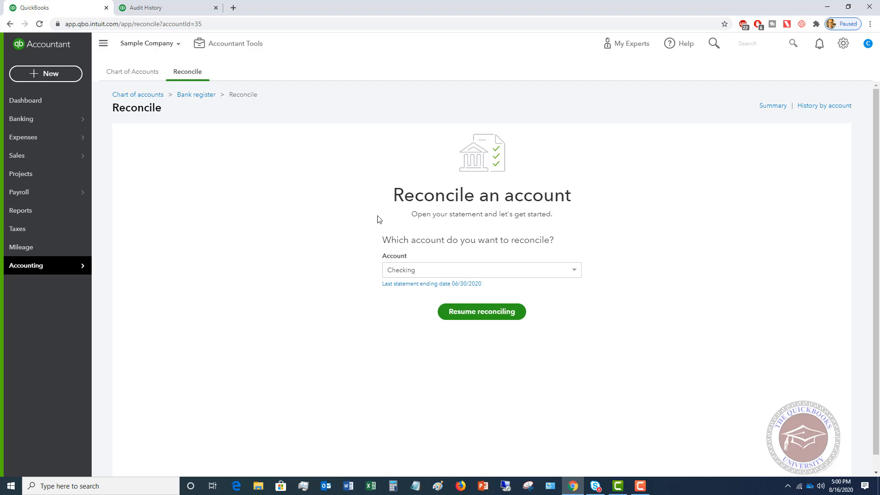
{"action": "mouse_move", "coordinate": [451, 286]}
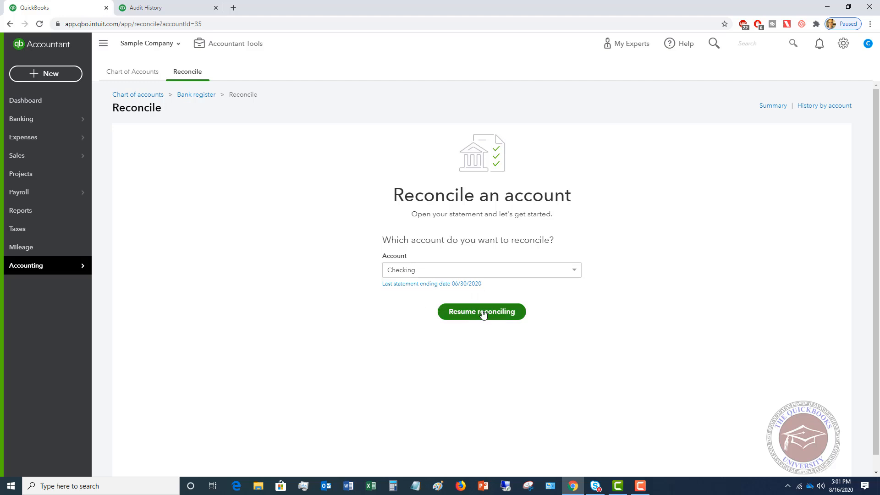
{"action": "left_click", "coordinate": [481, 312]}
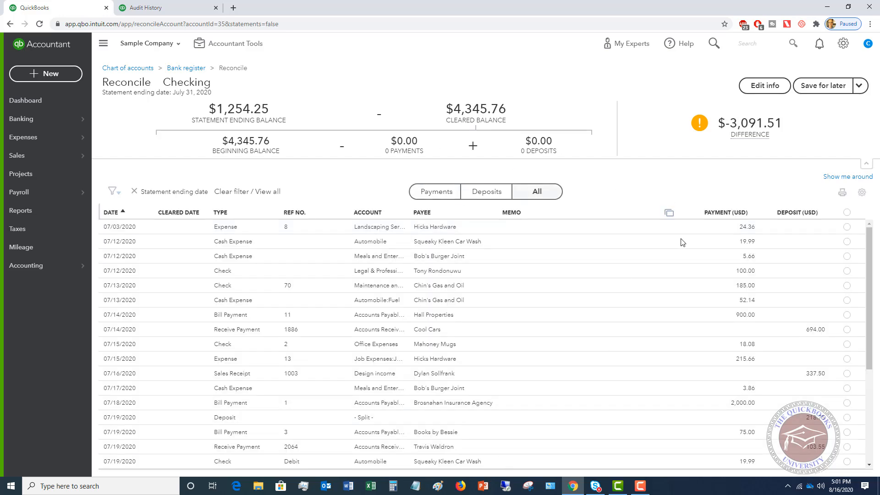
{"action": "mouse_move", "coordinate": [473, 134]}
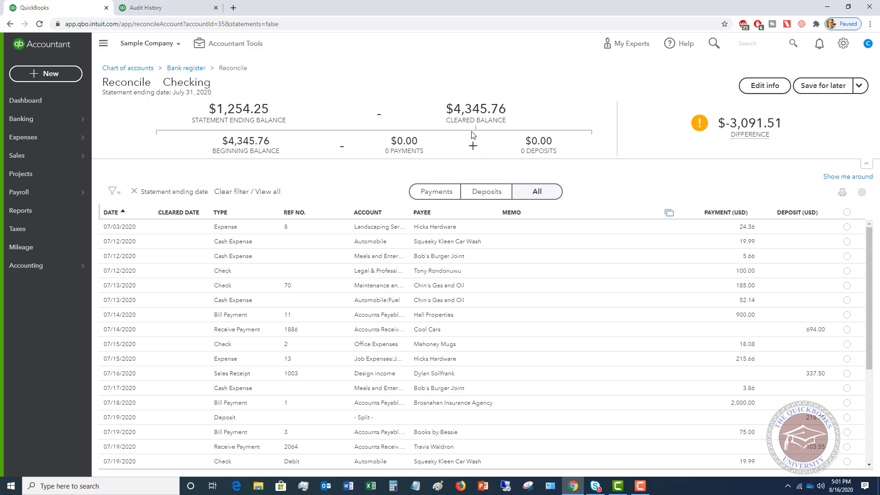
{"action": "mouse_move", "coordinate": [409, 85]}
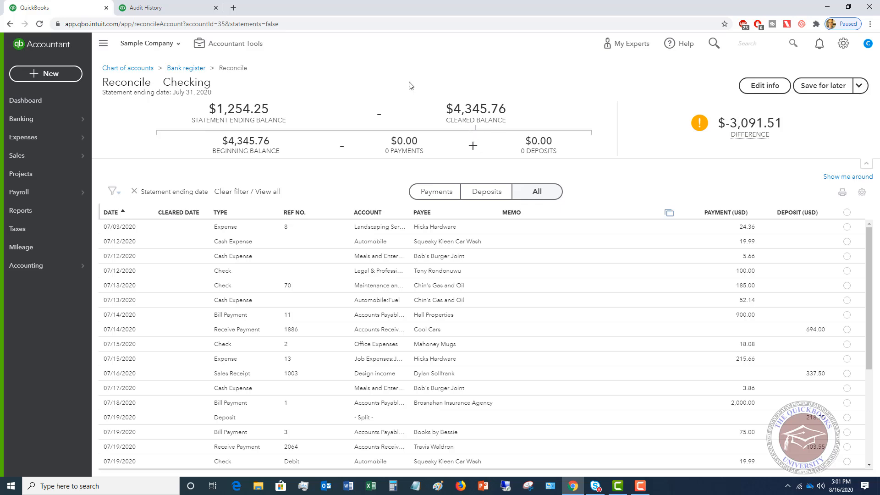
{"action": "mouse_move", "coordinate": [186, 68]}
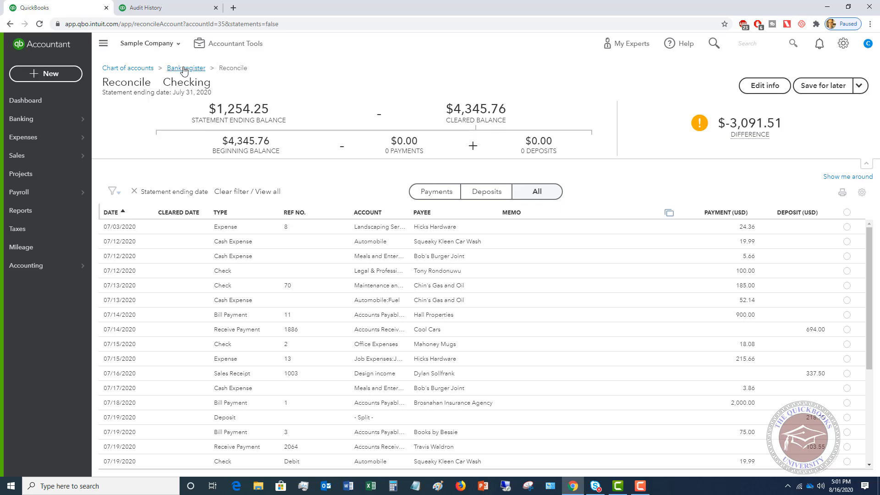
Void Freeman Sporting Goods' $86.40 payment #5664 from the Checking register and save
{"action": "left_click", "coordinate": [185, 67]}
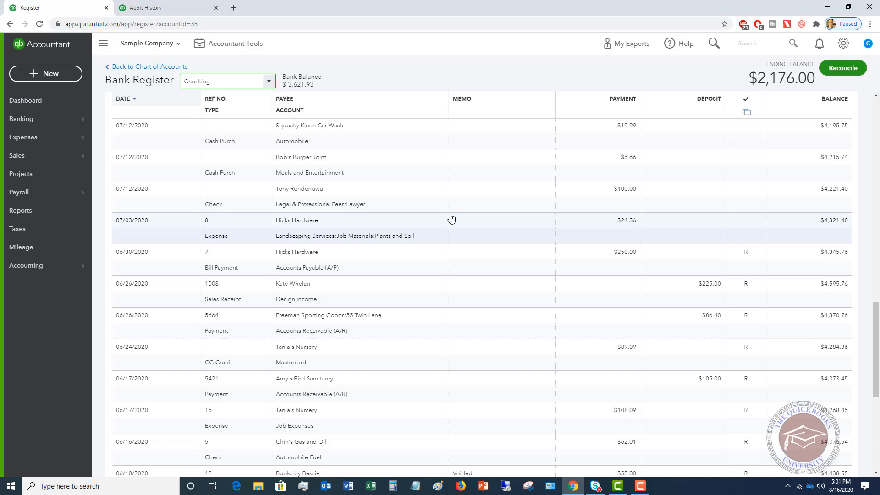
{"action": "mouse_move", "coordinate": [413, 326]}
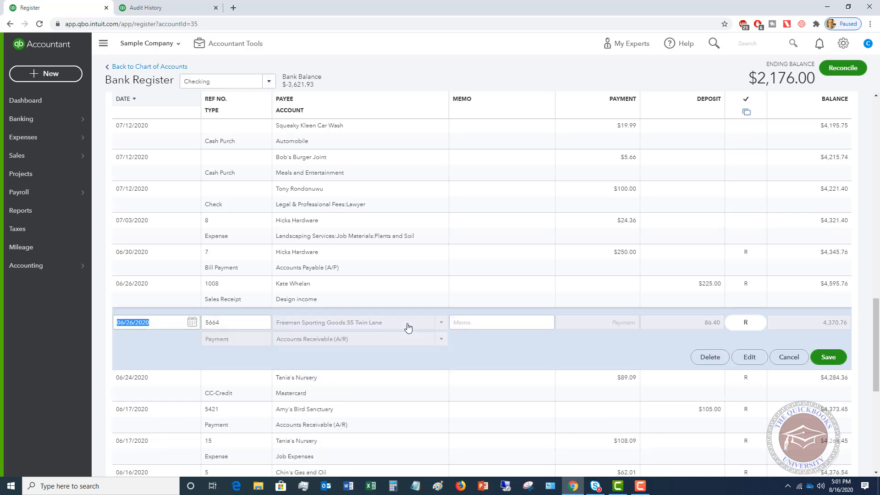
{"action": "mouse_move", "coordinate": [710, 357]}
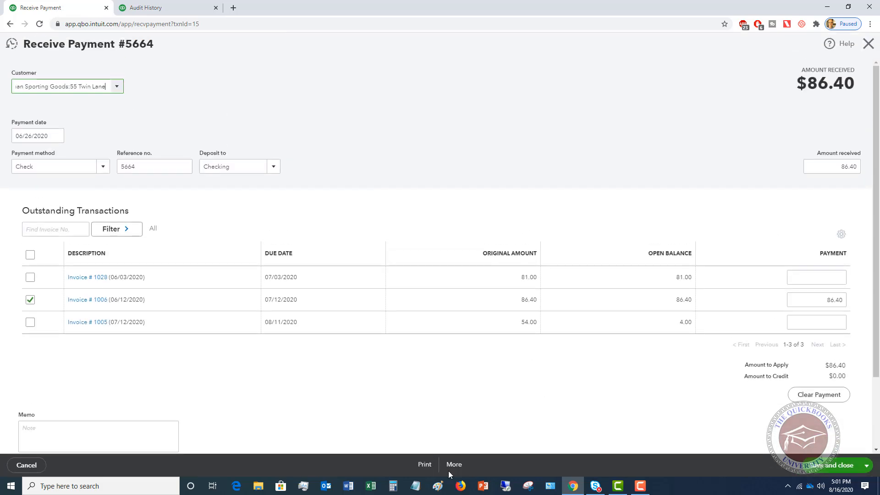
{"action": "left_click", "coordinate": [453, 466]}
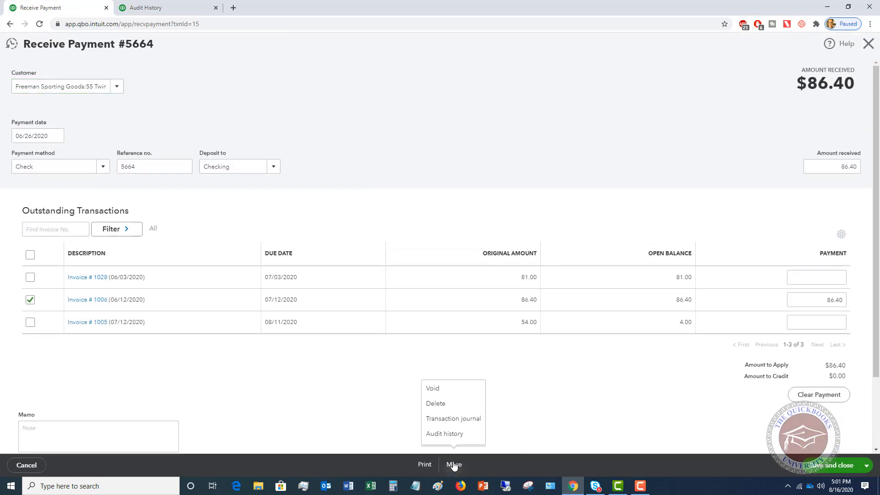
{"action": "left_click", "coordinate": [431, 388]}
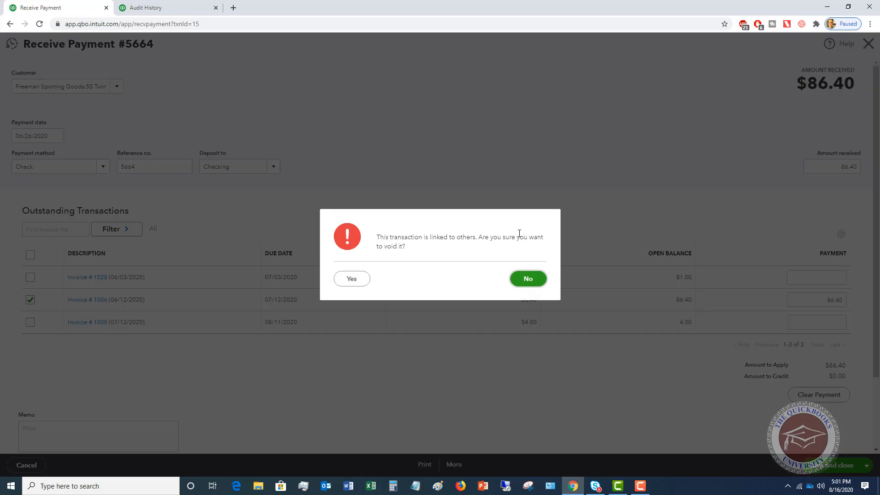
{"action": "left_click", "coordinate": [526, 280]}
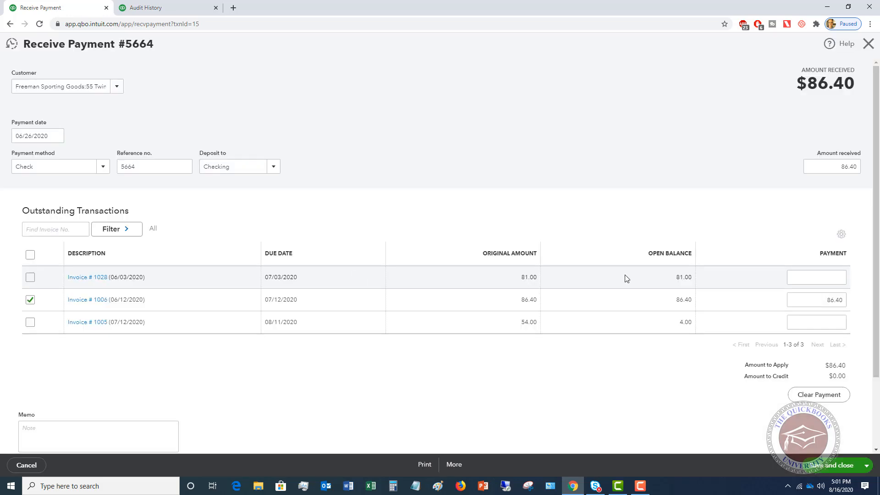
{"action": "left_click", "coordinate": [830, 465]}
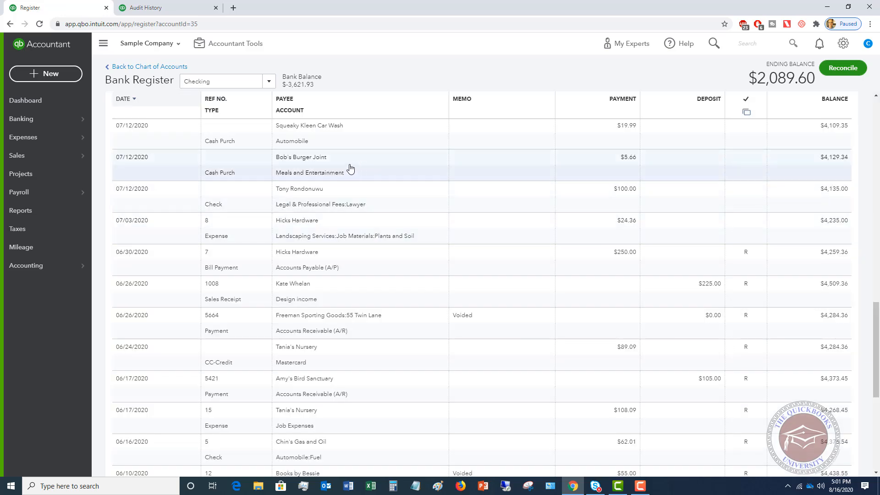
{"action": "mouse_move", "coordinate": [350, 167]}
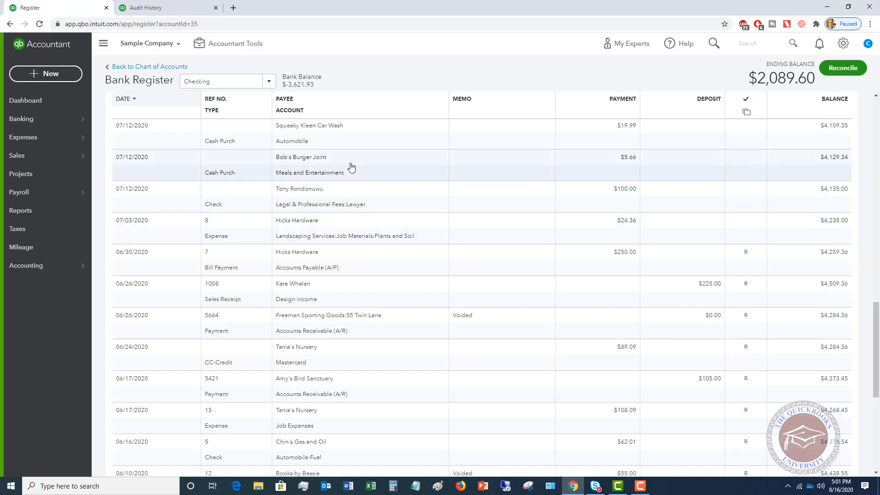
{"action": "left_click", "coordinate": [299, 188]}
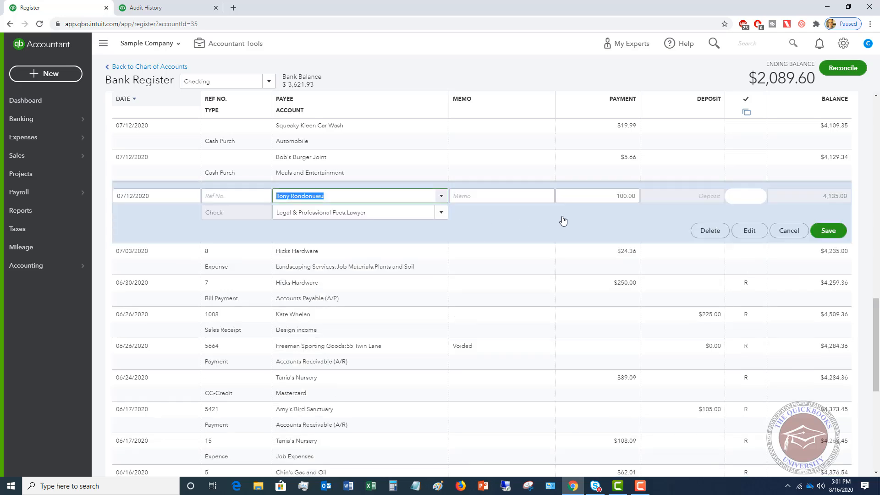
{"action": "left_click", "coordinate": [709, 230]}
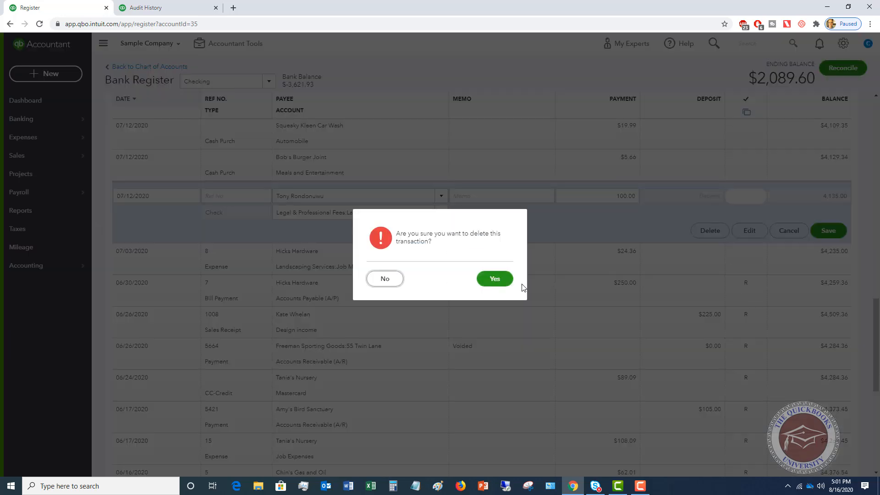
{"action": "left_click", "coordinate": [494, 279]}
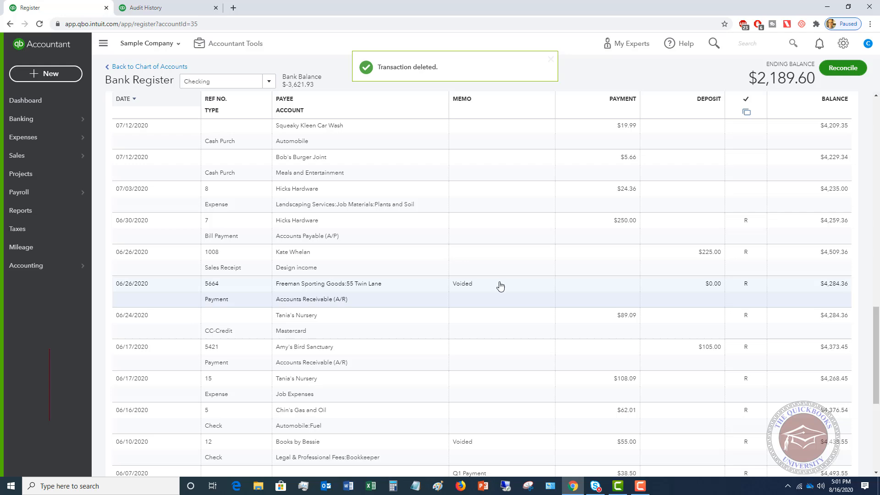
Delete the voided $55 Books by Bessie check from the register
{"action": "scroll", "scroll_direction": "down", "scroll_amount": 3}
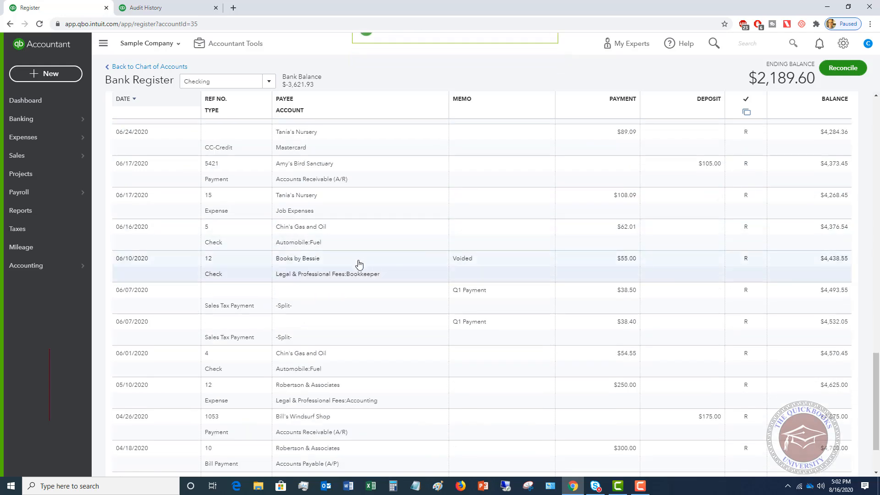
{"action": "left_click", "coordinate": [359, 264]}
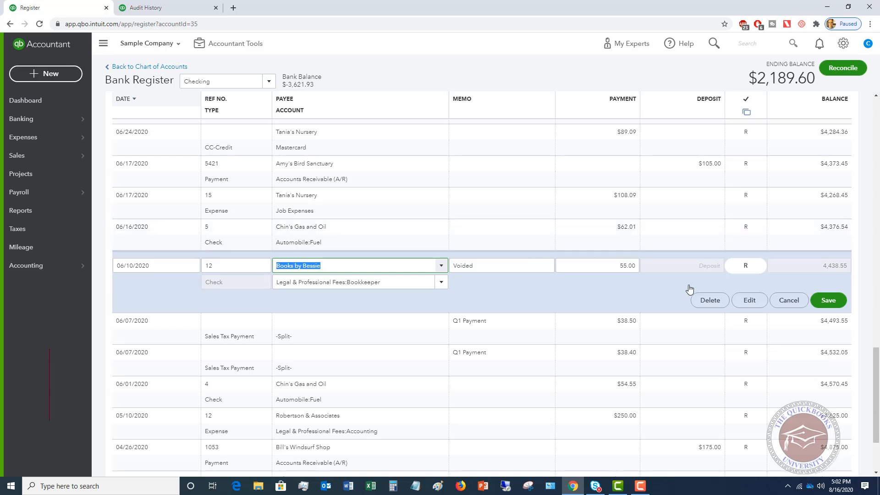
{"action": "left_click", "coordinate": [709, 300]}
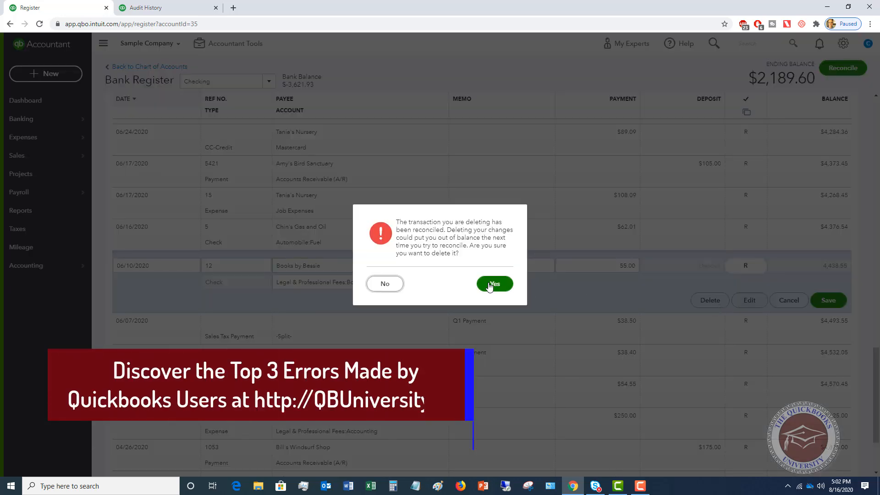
{"action": "left_click", "coordinate": [493, 283]}
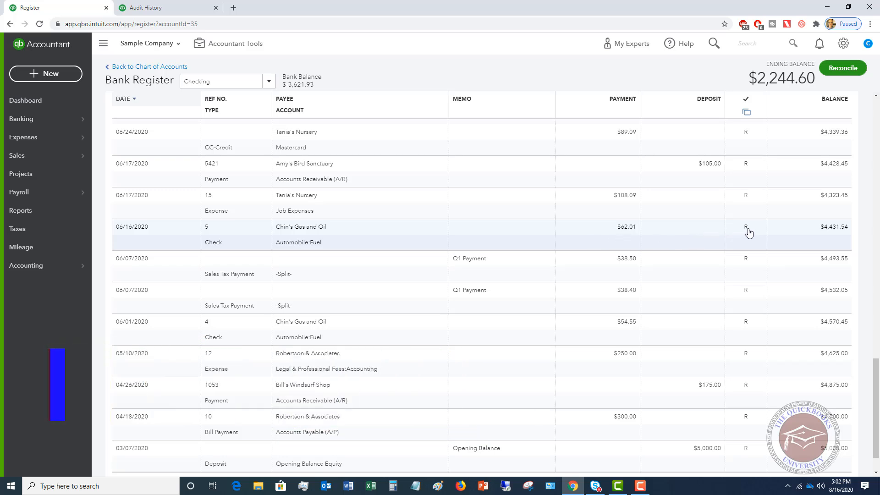
{"action": "mouse_move", "coordinate": [747, 231]}
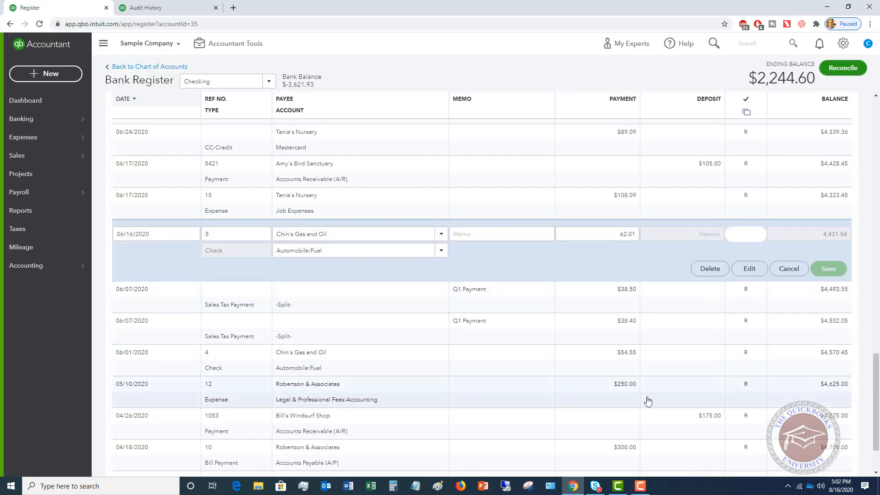
Leave the Chin's Gas and Oil check unedited and bring up the company tools menu
{"action": "left_click", "coordinate": [827, 268]}
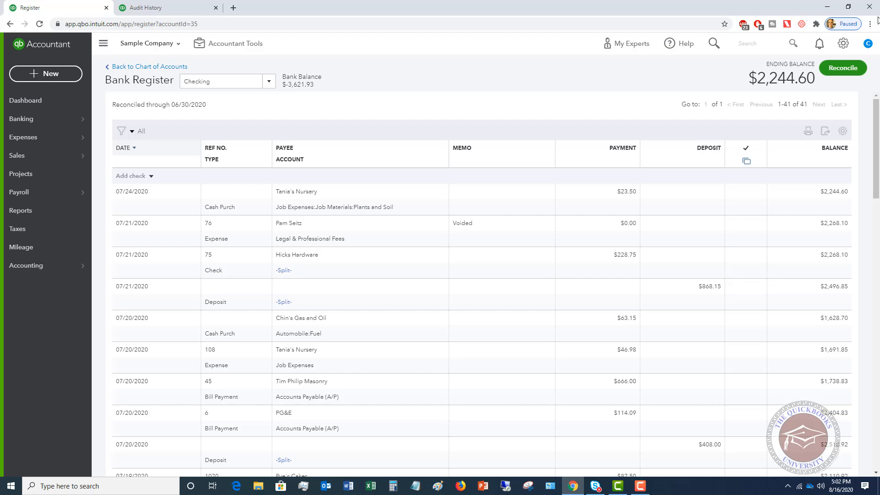
{"action": "left_click", "coordinate": [842, 43]}
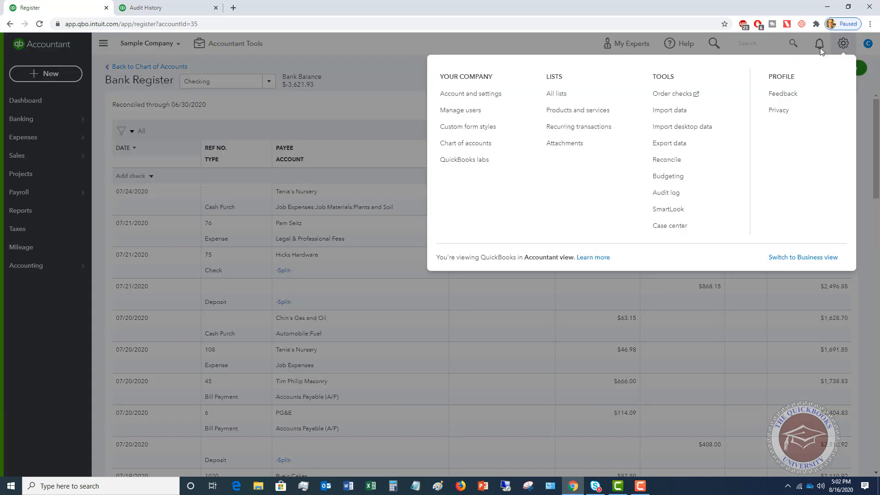
{"action": "mouse_move", "coordinate": [666, 159]}
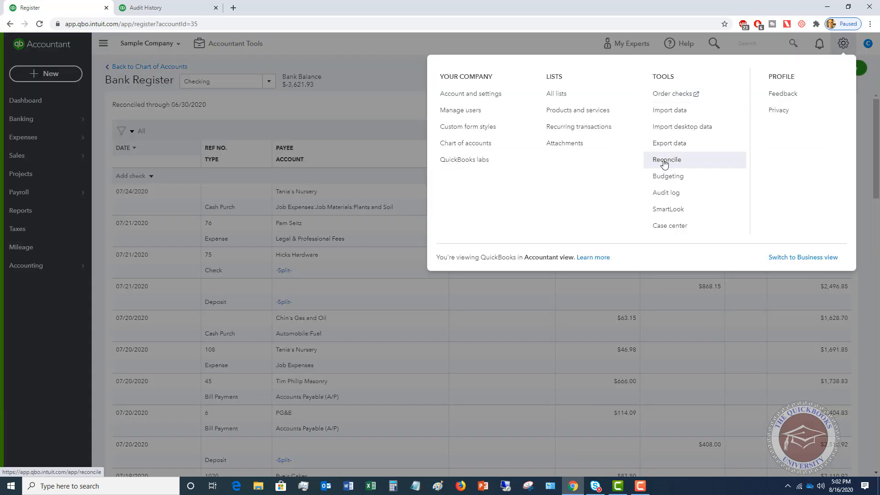
Go to Reconcile, where Checking's beginning balance is flagged off by $30.61
{"action": "left_click", "coordinate": [665, 160]}
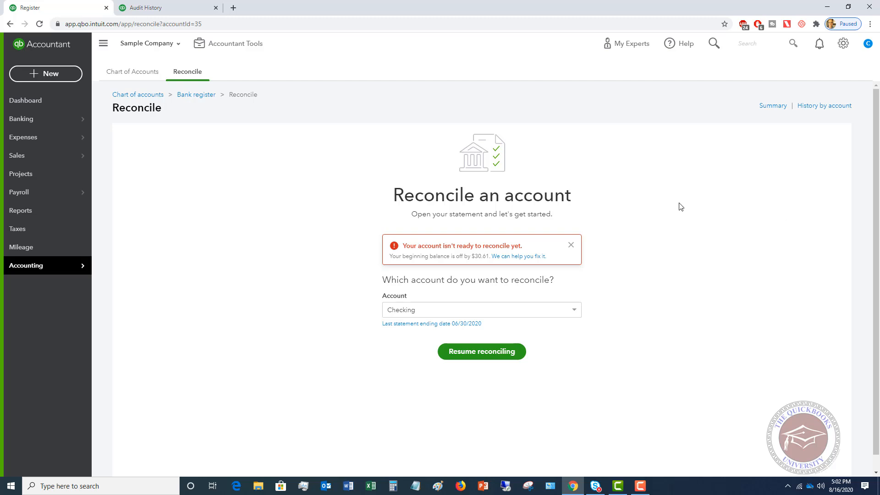
{"action": "mouse_move", "coordinate": [522, 211]}
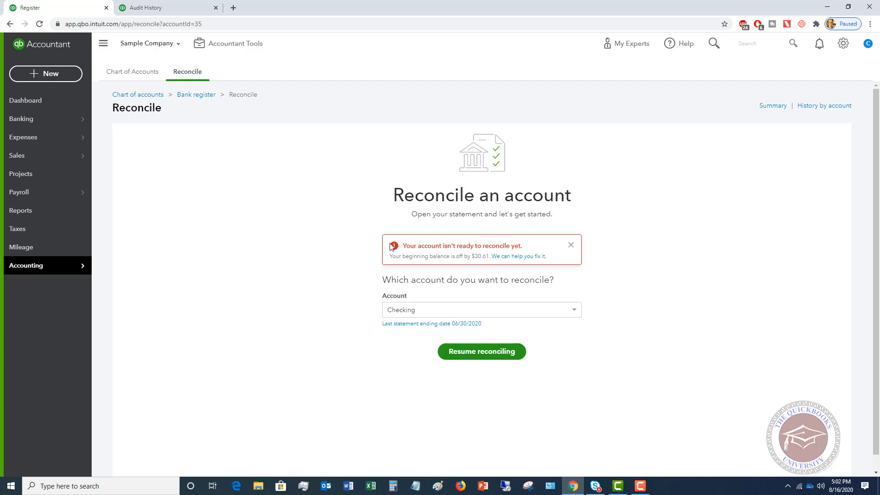
{"action": "mouse_move", "coordinate": [488, 246]}
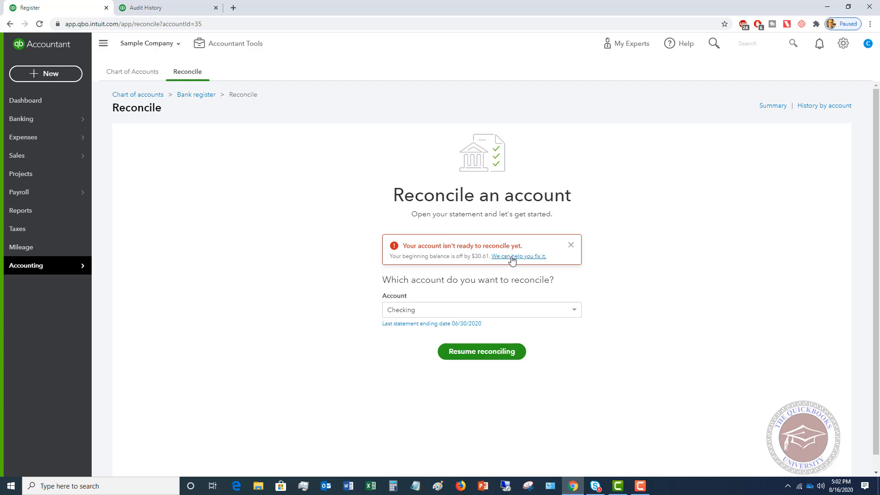
Open the Checking Reconciliation Discrepancy Report showing the $30.61 discrepancy
{"action": "left_click", "coordinate": [517, 255]}
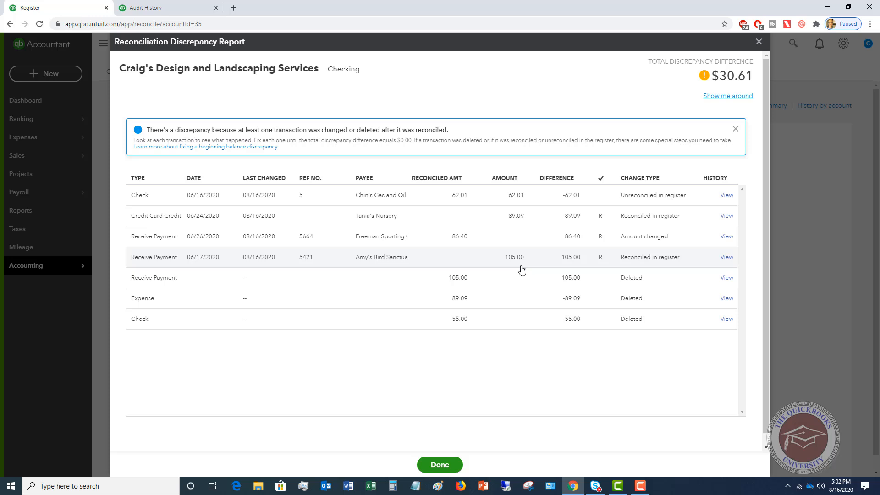
{"action": "mouse_move", "coordinate": [270, 215]}
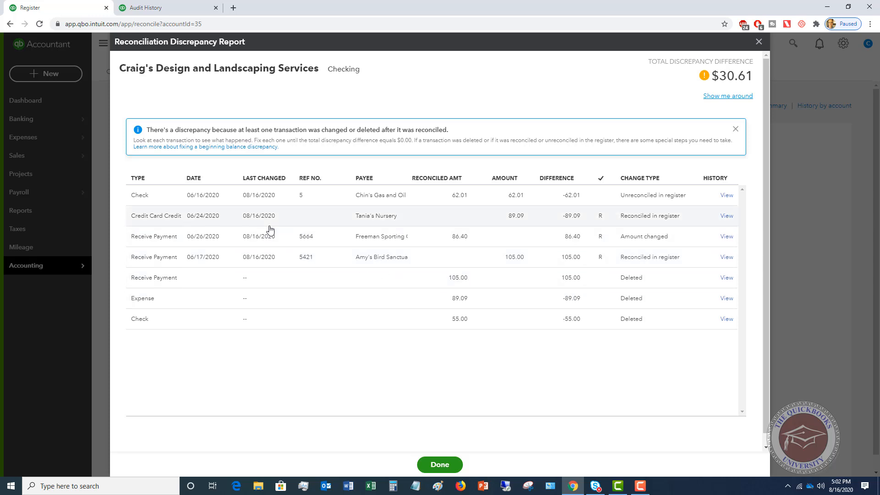
{"action": "mouse_move", "coordinate": [508, 200]}
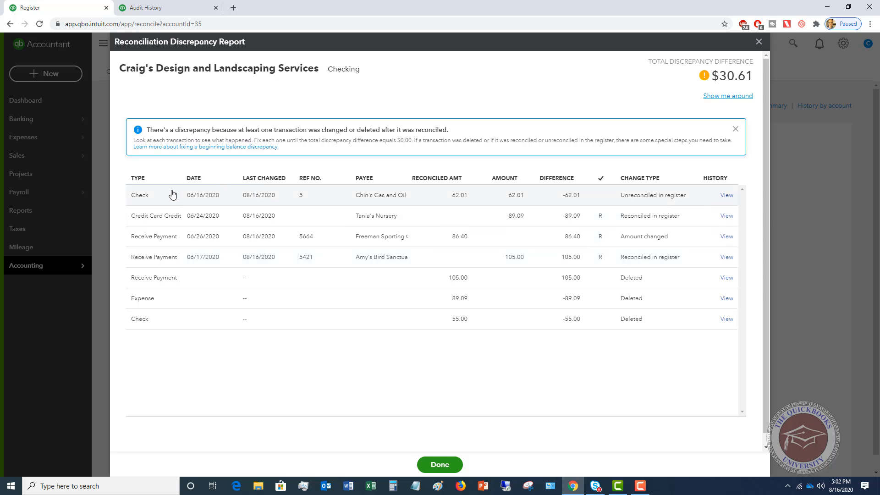
{"action": "mouse_move", "coordinate": [159, 195]}
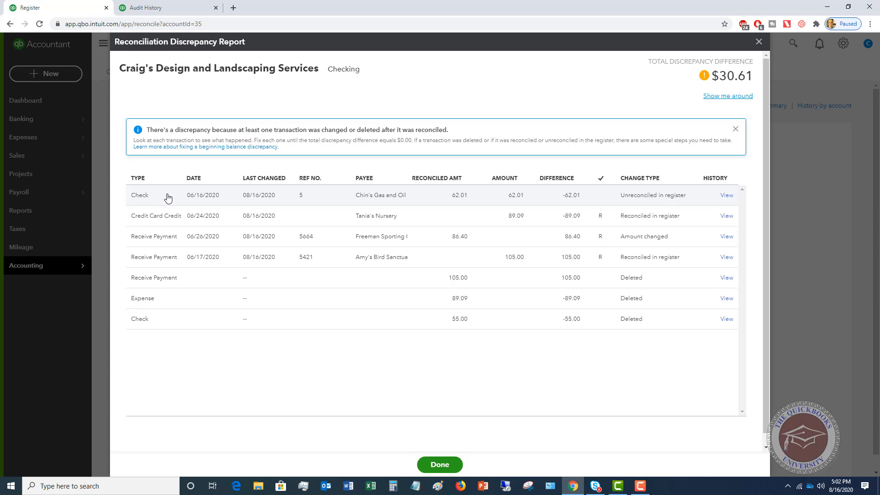
{"action": "mouse_move", "coordinate": [187, 203]}
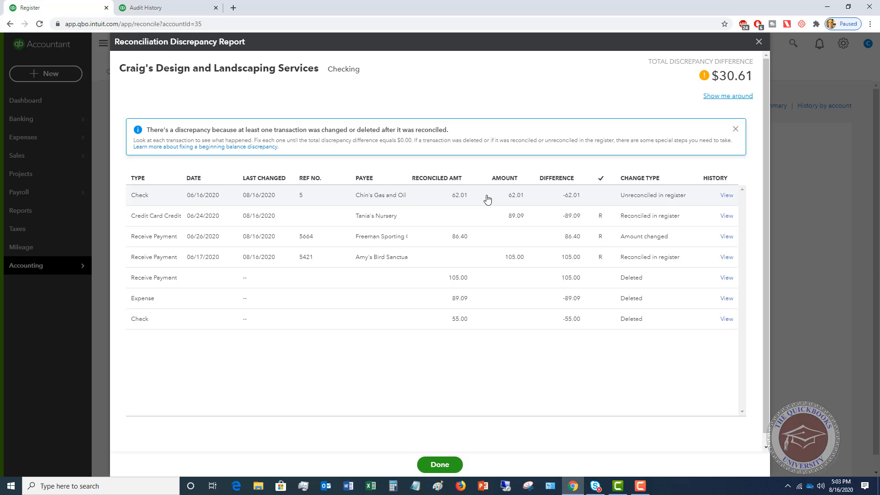
{"action": "mouse_move", "coordinate": [647, 257]}
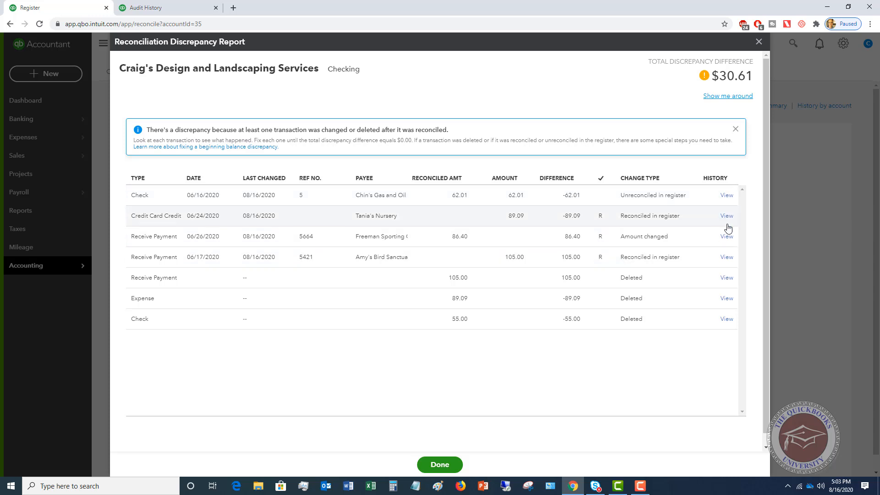
{"action": "mouse_move", "coordinate": [732, 290]}
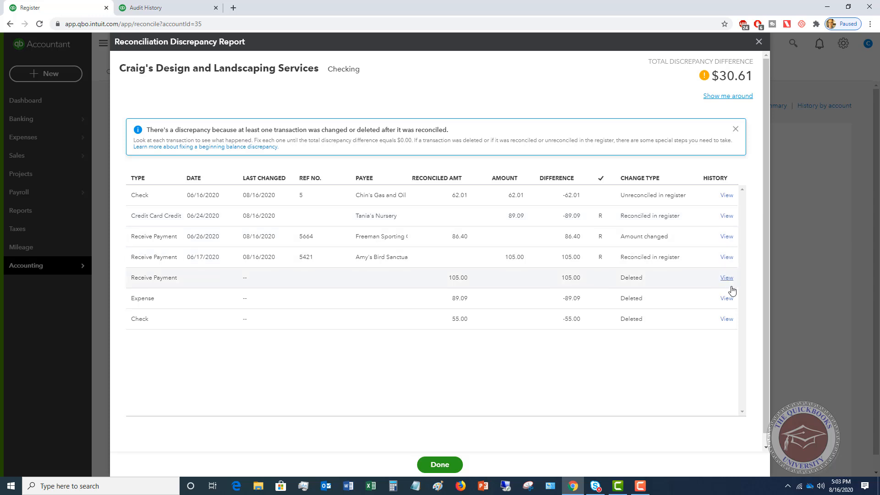
View the Tania's Nursery credit card credit history with the Aug 16 edit expanded
{"action": "left_click", "coordinate": [148, 7]}
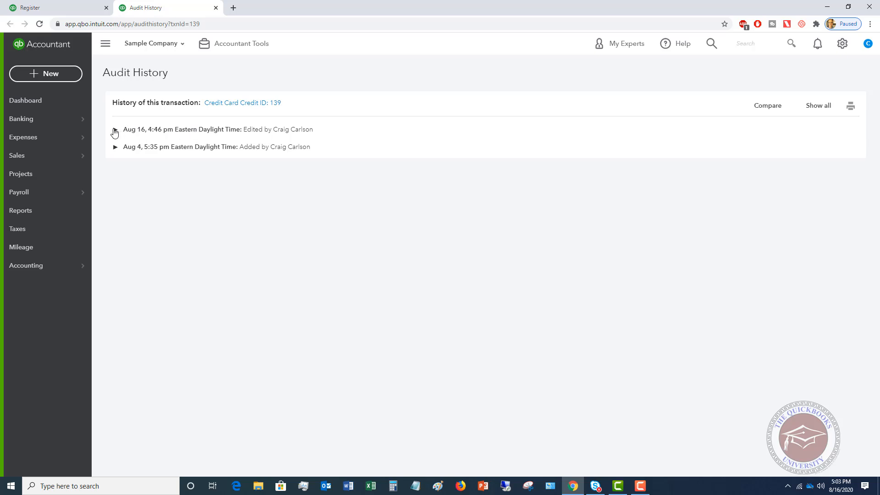
{"action": "left_click", "coordinate": [115, 129]}
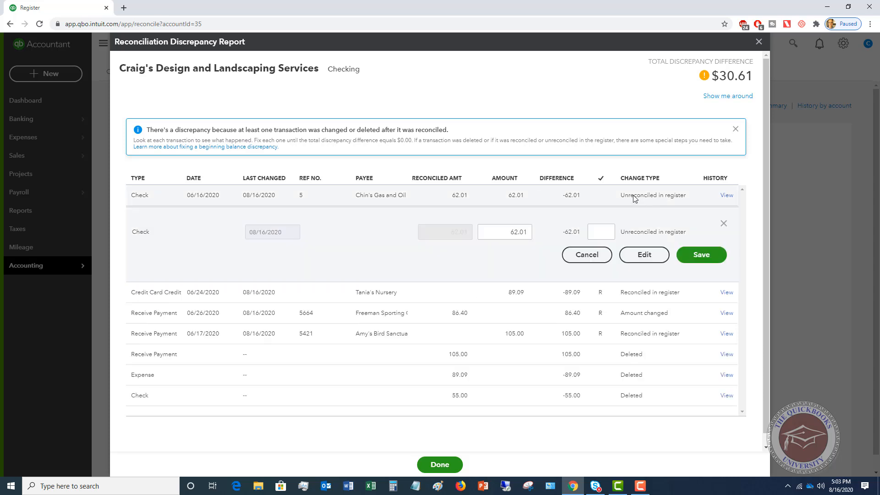
{"action": "mouse_move", "coordinate": [672, 201]}
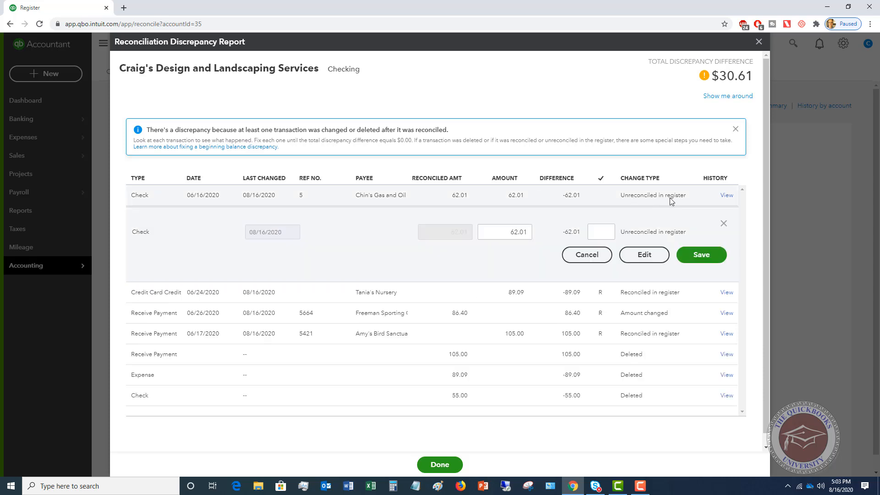
{"action": "mouse_move", "coordinate": [653, 191]}
{"action": "type", "text": "C"}
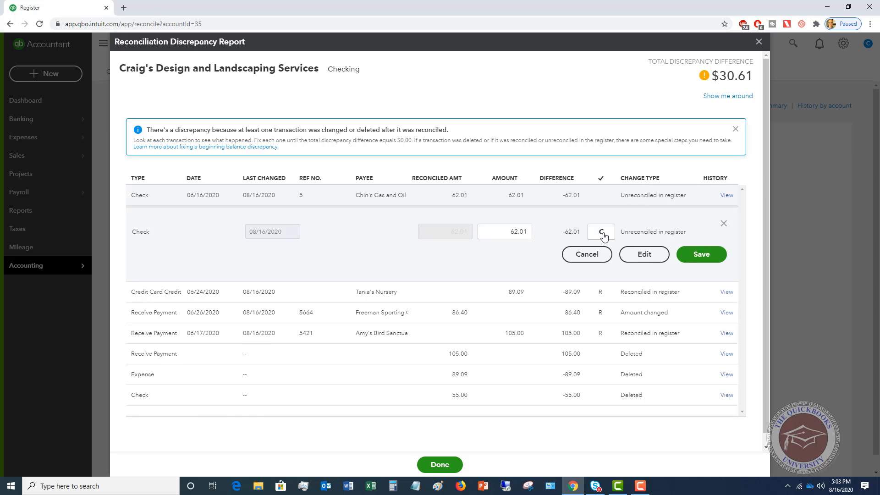
Mark the $62.01 Chin's Gas and Oil check reconciled (R) and save
{"action": "left_click", "coordinate": [601, 232]}
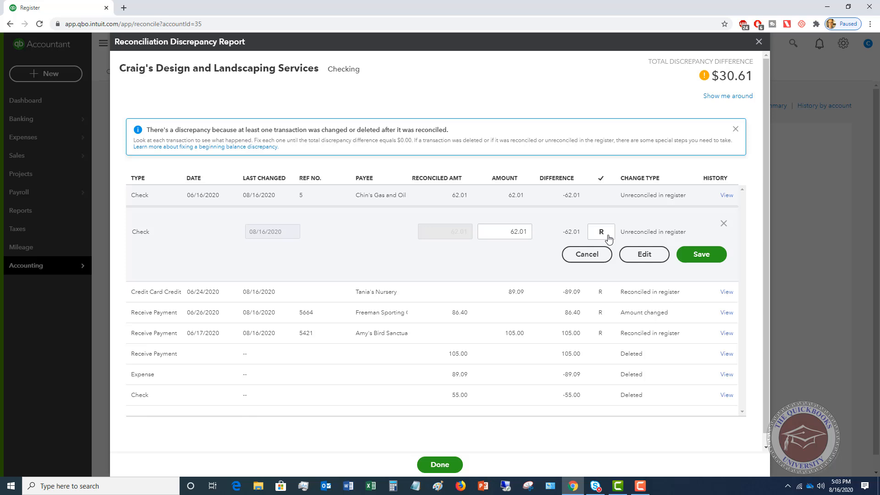
{"action": "left_click", "coordinate": [701, 254]}
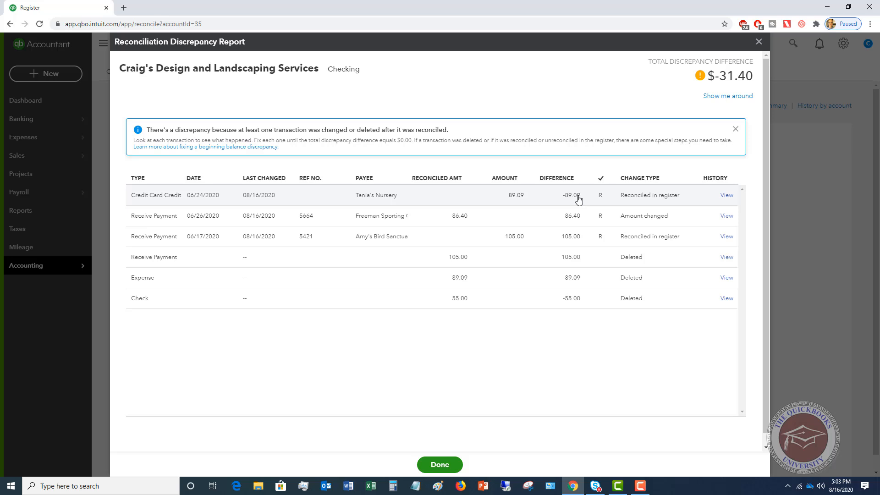
{"action": "mouse_move", "coordinate": [460, 279]}
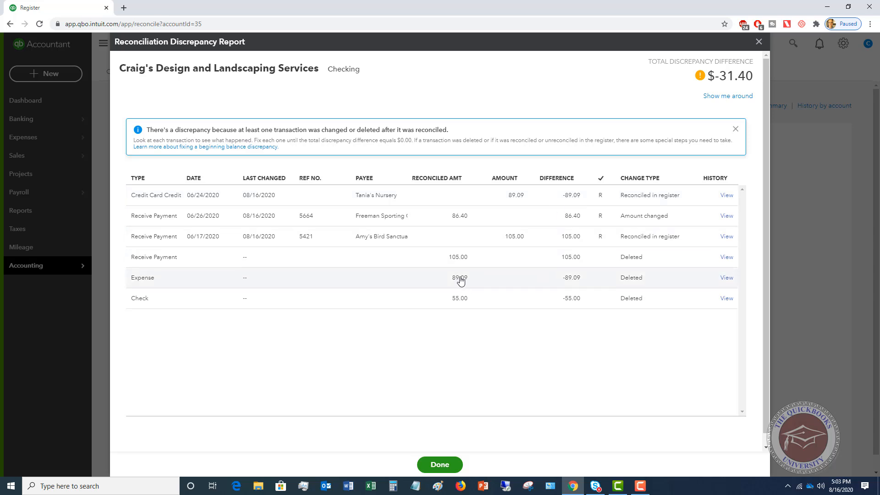
{"action": "mouse_move", "coordinate": [504, 203]}
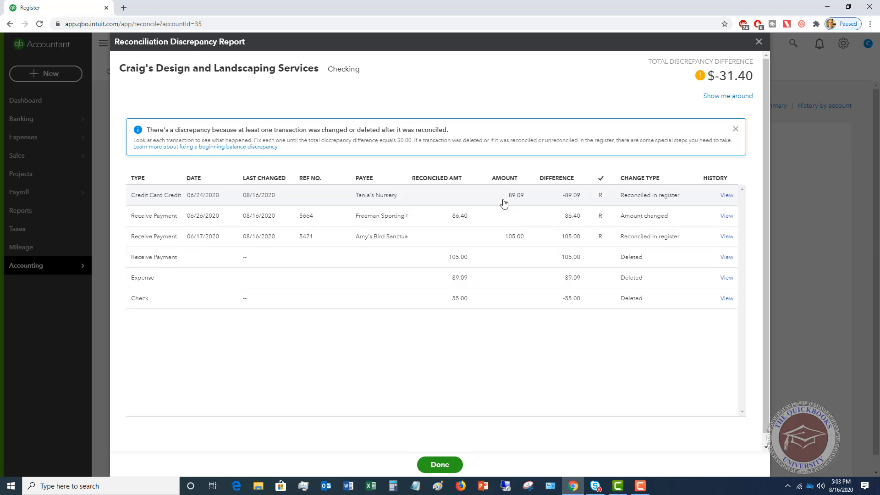
{"action": "mouse_move", "coordinate": [515, 242]}
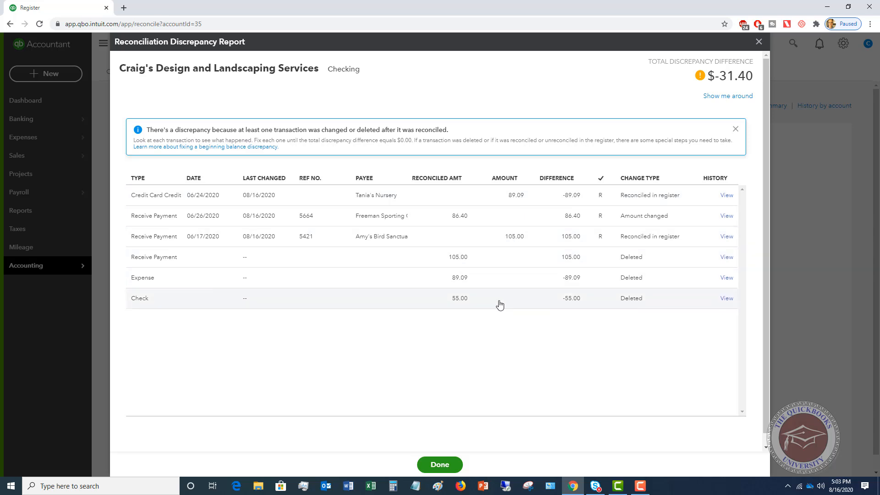
{"action": "mouse_move", "coordinate": [497, 301]}
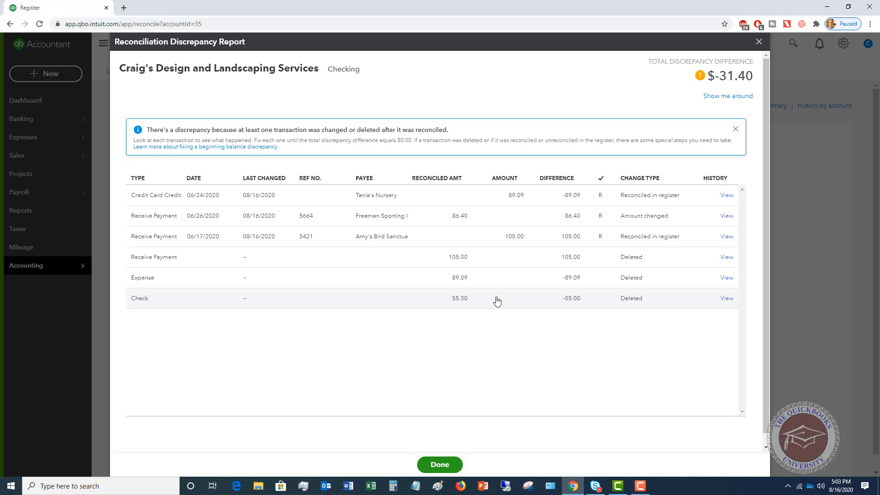
{"action": "mouse_move", "coordinate": [490, 219]}
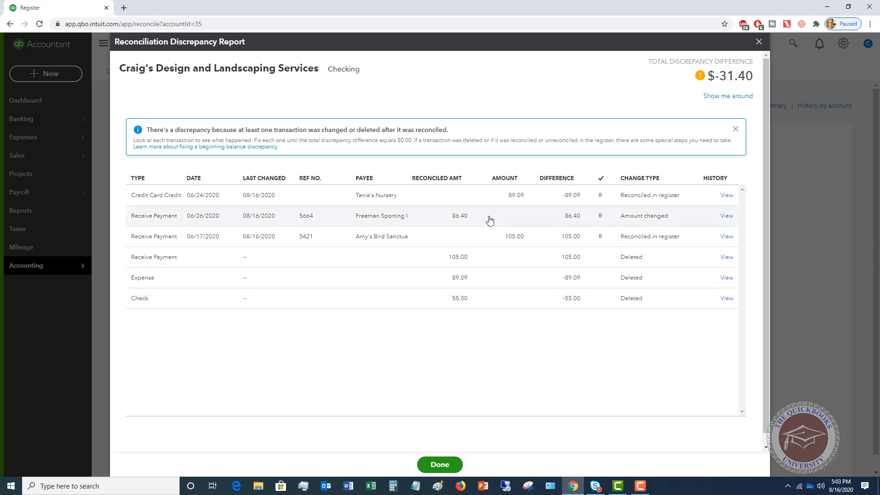
{"action": "mouse_move", "coordinate": [522, 220]}
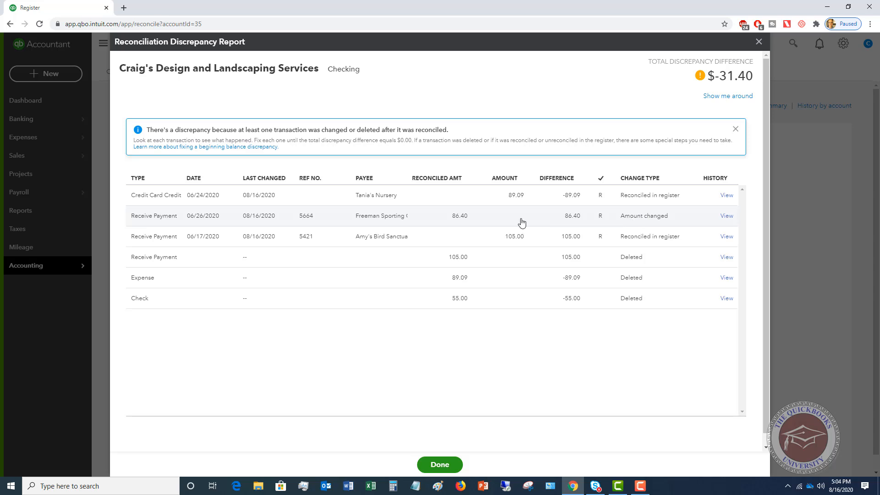
{"action": "left_click", "coordinate": [505, 216]}
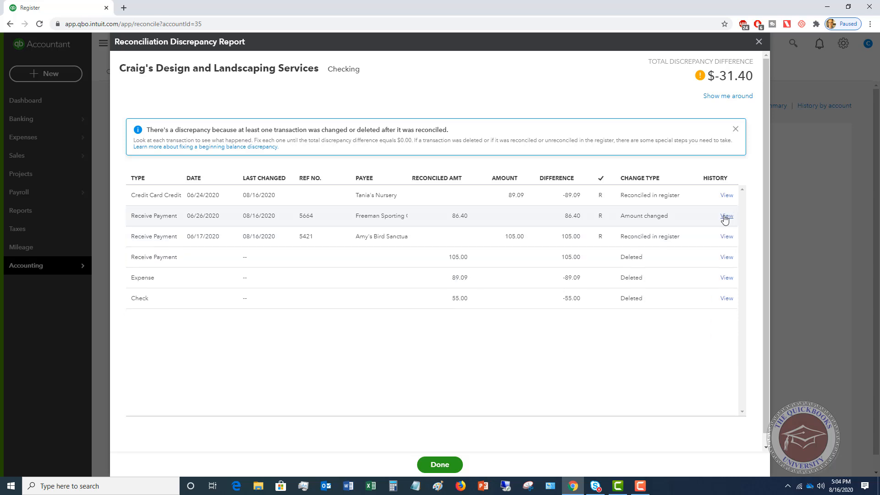
View payment 5664's history and expand the Aug 16, 4:43 pm reconciled $86.40 version
{"action": "left_click", "coordinate": [726, 216]}
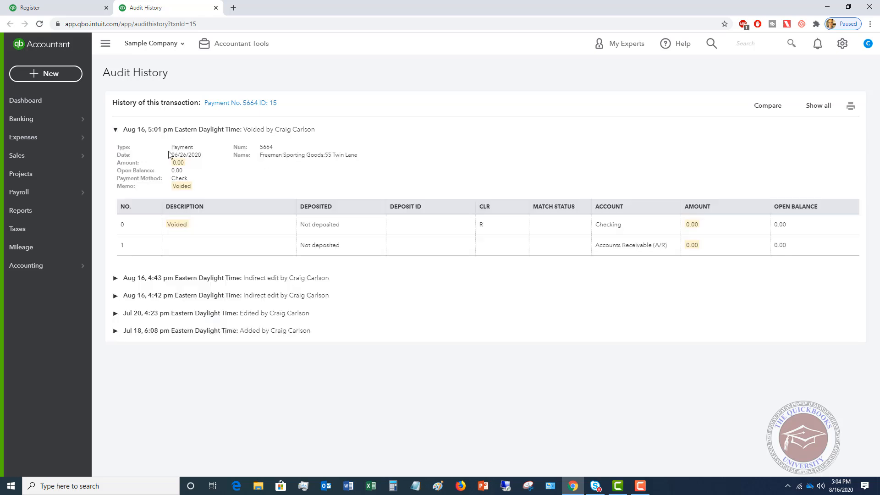
{"action": "mouse_move", "coordinate": [185, 166]}
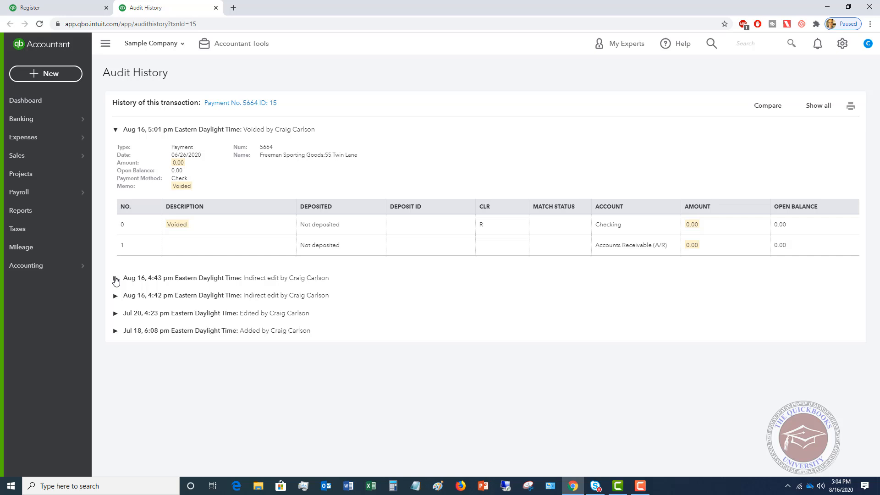
{"action": "left_click", "coordinate": [115, 278]}
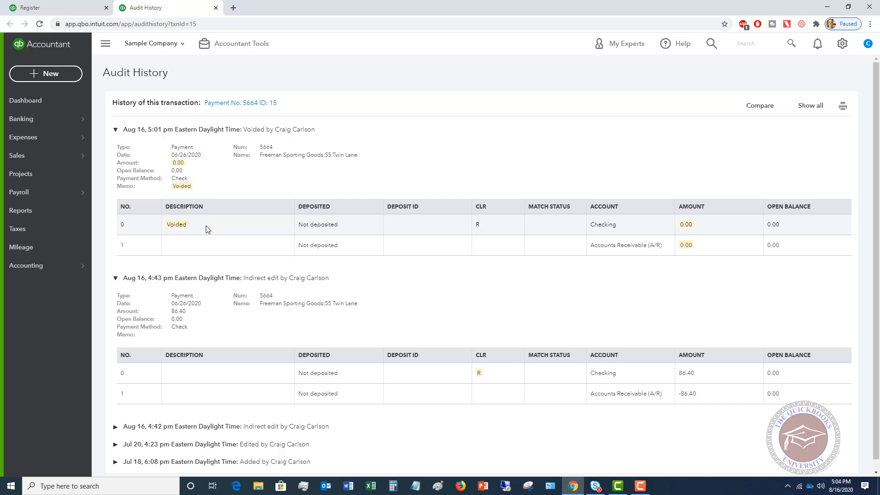
{"action": "mouse_move", "coordinate": [345, 229]}
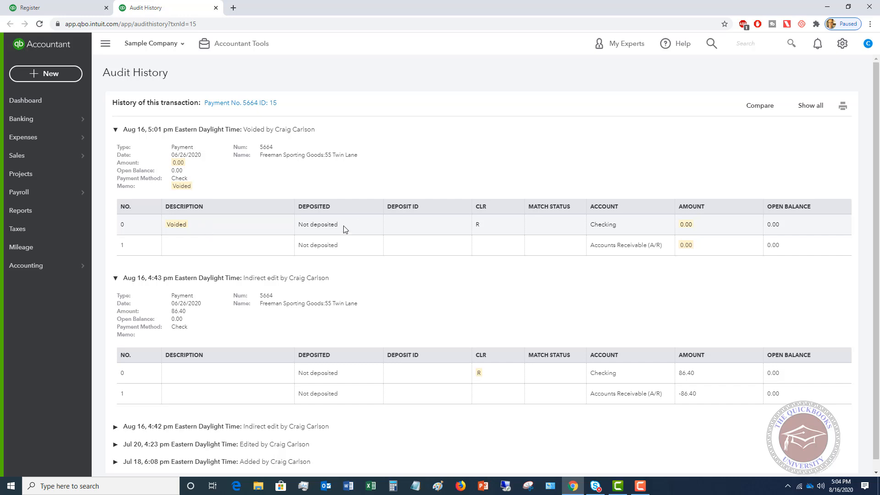
{"action": "mouse_move", "coordinate": [314, 177]}
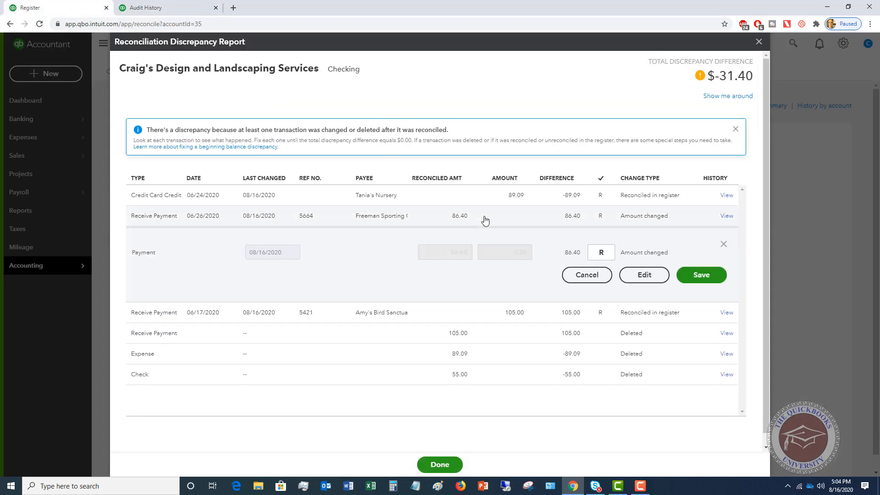
{"action": "mouse_move", "coordinate": [241, 256]}
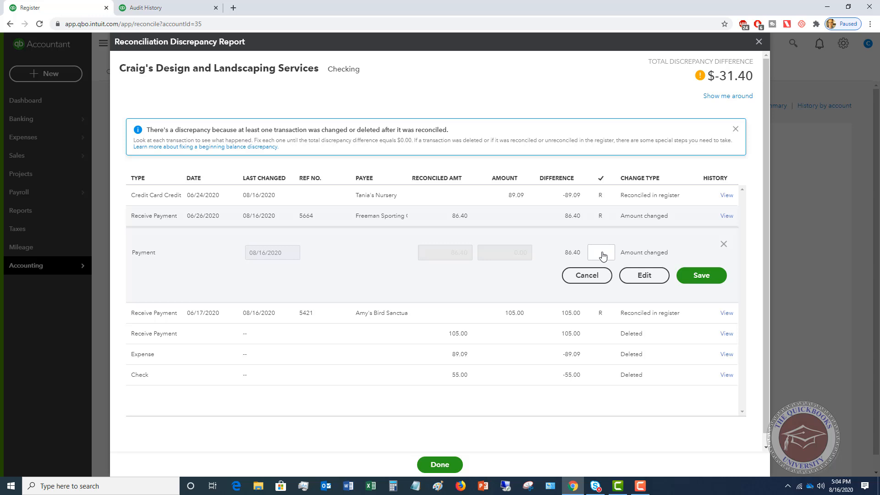
Enter R as the reconcile status for Freeman Sporting Goods payment 5664
{"action": "type", "text": "R"}
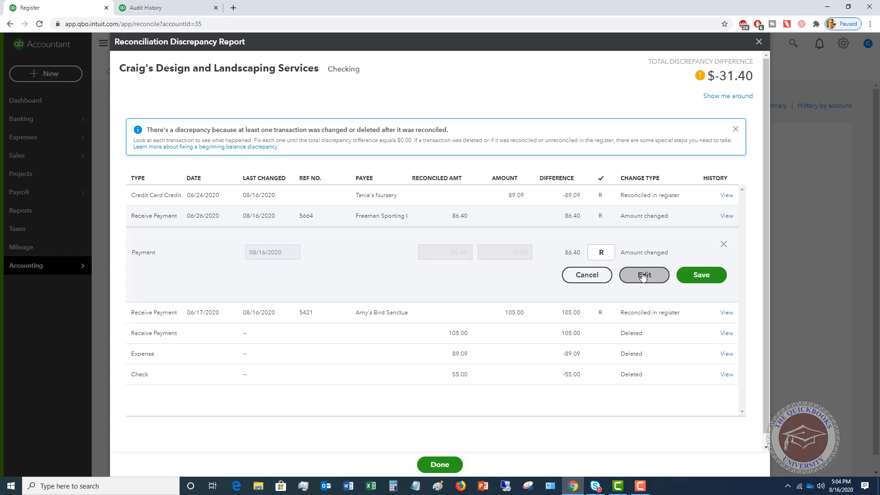
Restore payment 5664 to $86.40 applied to Invoice #1006 and save the change
{"action": "left_click", "coordinate": [643, 275]}
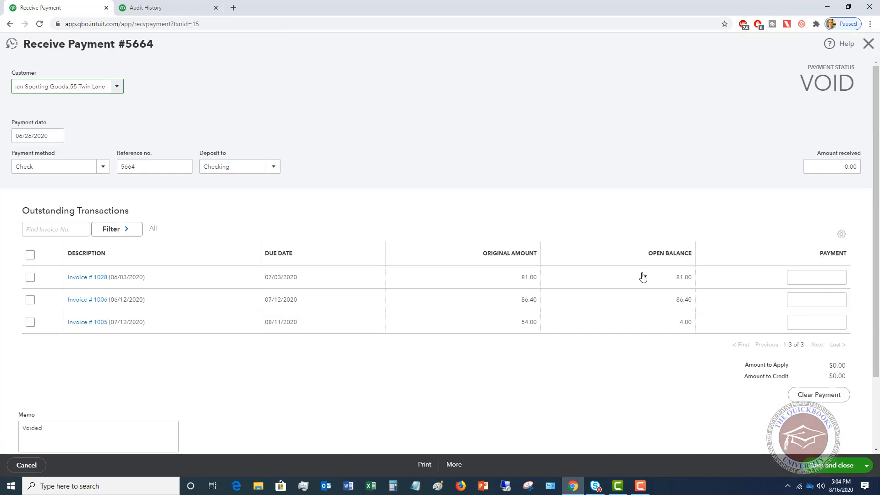
{"action": "mouse_move", "coordinate": [475, 172]}
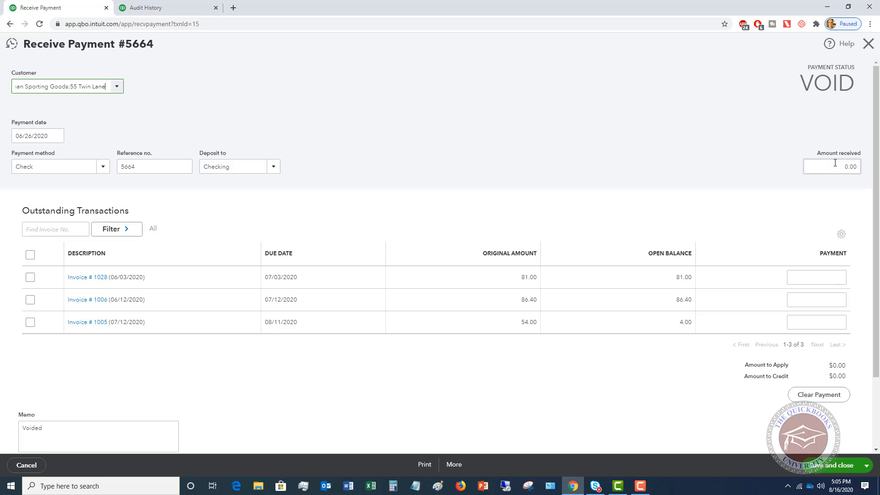
{"action": "left_click", "coordinate": [833, 166]}
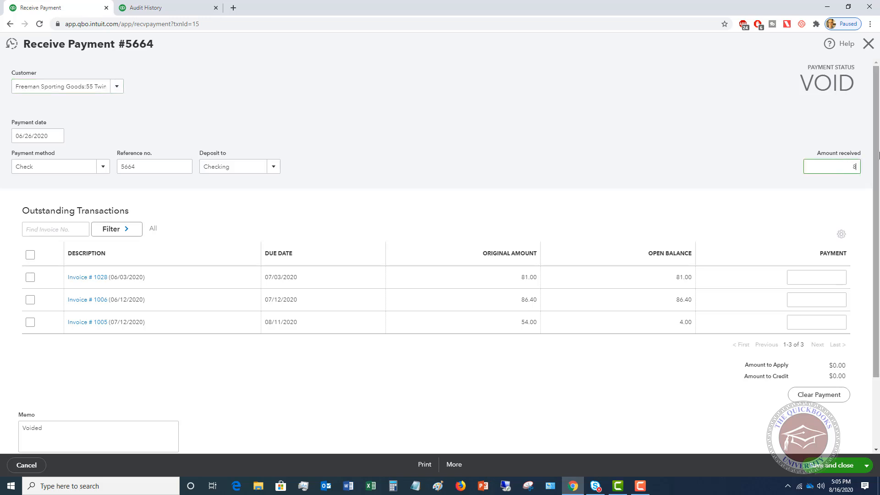
{"action": "type", "text": "86.4"}
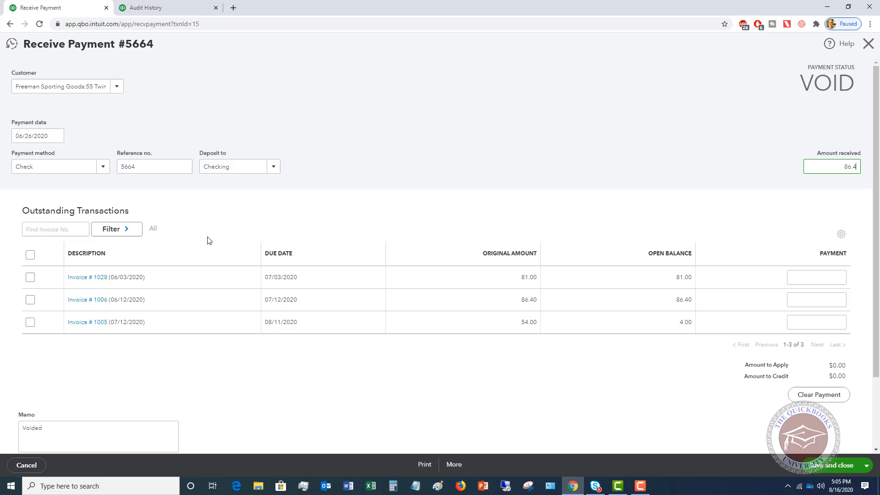
{"action": "left_click", "coordinate": [30, 299]}
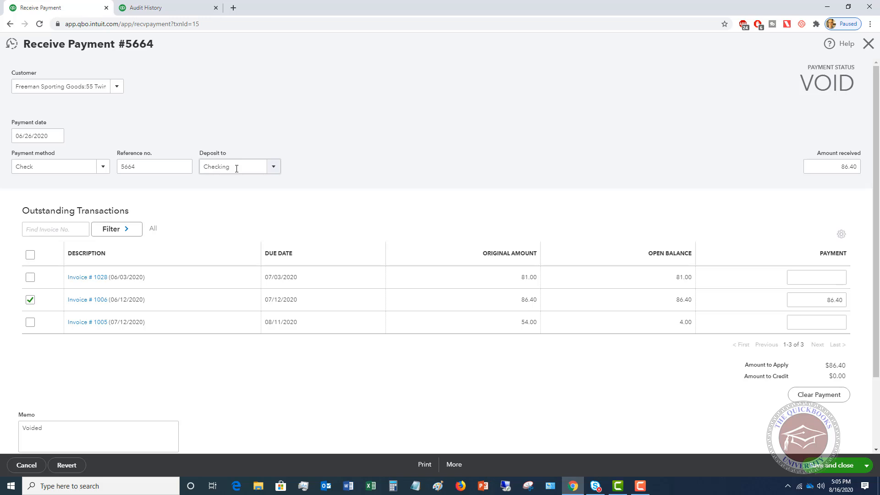
{"action": "left_click", "coordinate": [833, 465]}
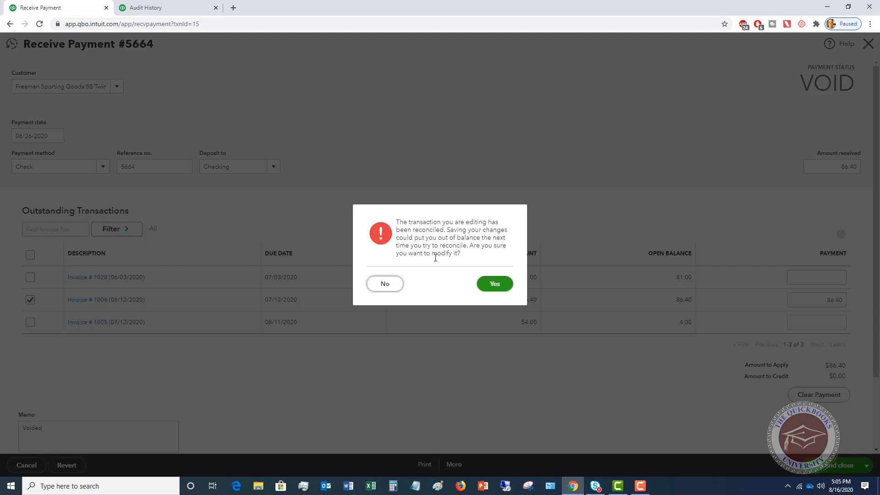
{"action": "left_click", "coordinate": [493, 283]}
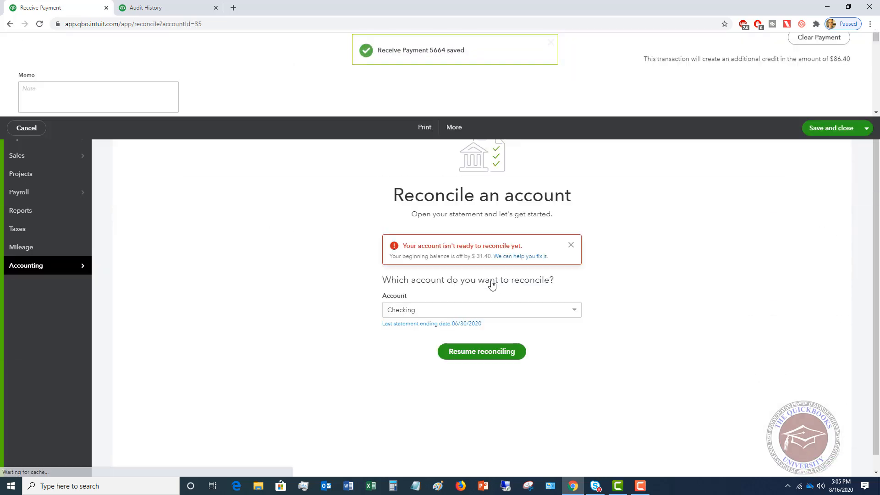
{"action": "left_click", "coordinate": [518, 255]}
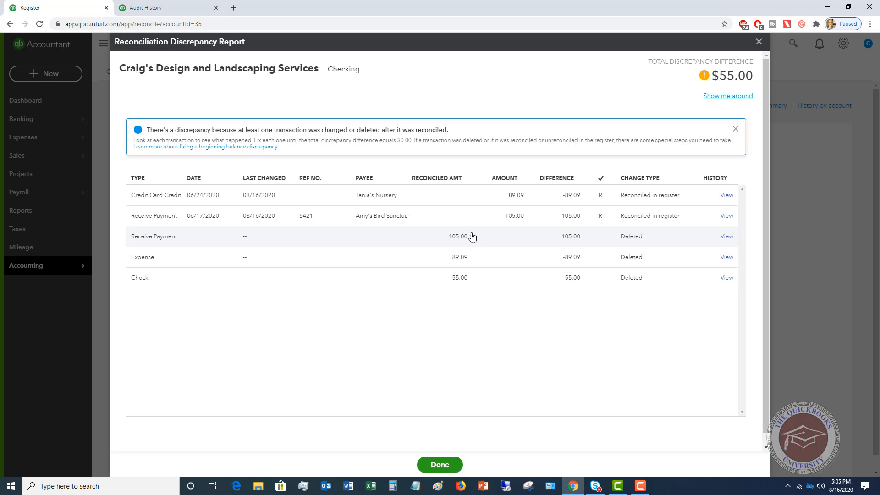
{"action": "mouse_move", "coordinate": [477, 285]}
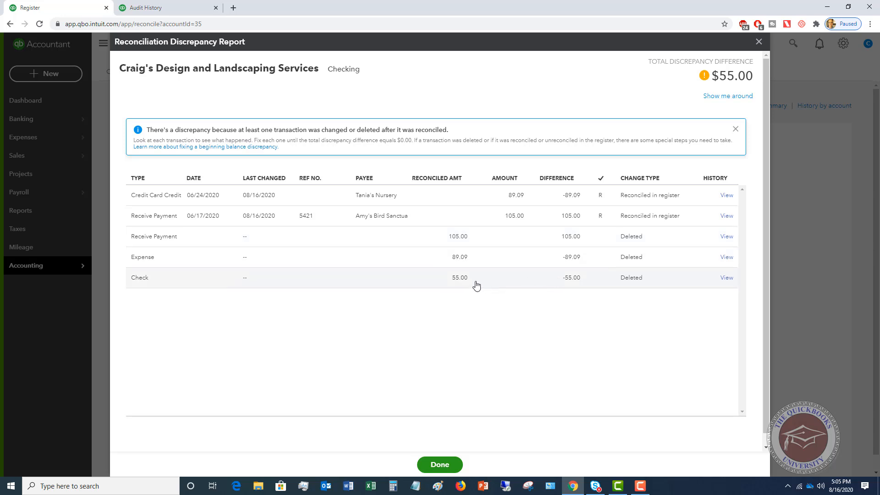
{"action": "mouse_move", "coordinate": [625, 282]}
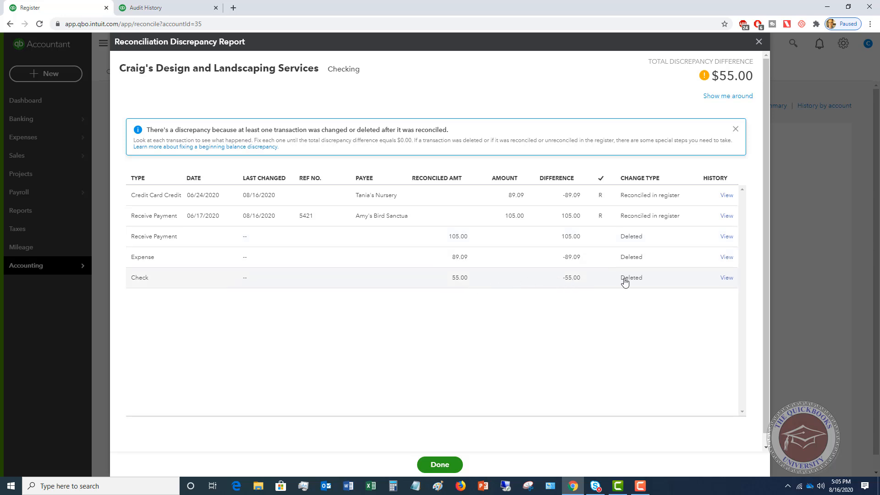
View the audit history of the deleted $55 Check No. 12
{"action": "left_click", "coordinate": [726, 277]}
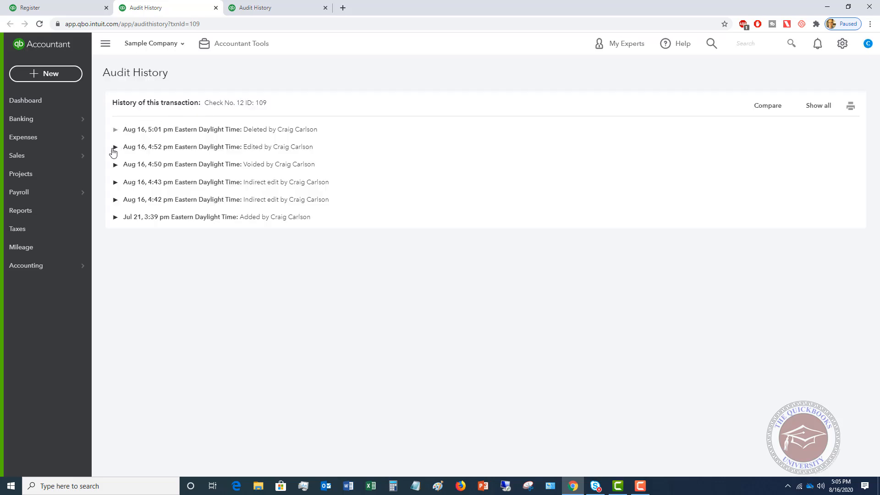
Note the check's edit details (Books by Bessie, $55.00, 06/10/2020) and return to the Checking register
{"action": "left_click", "coordinate": [115, 147]}
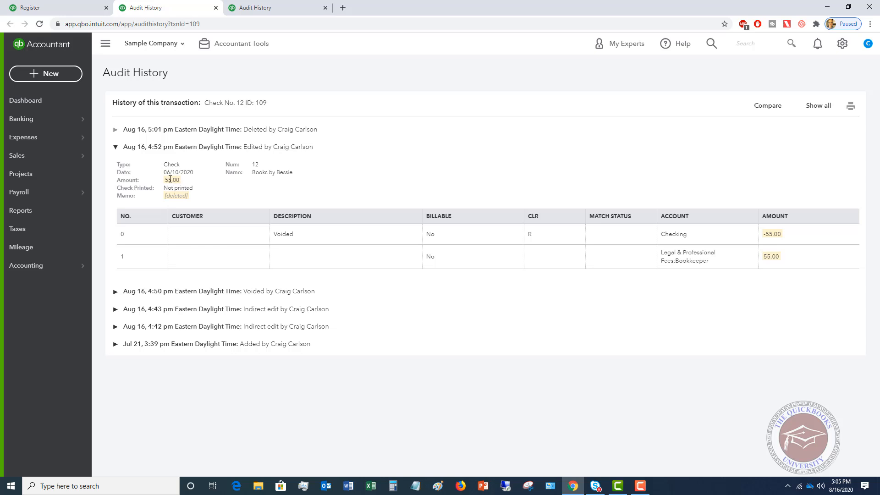
{"action": "mouse_move", "coordinate": [262, 213]}
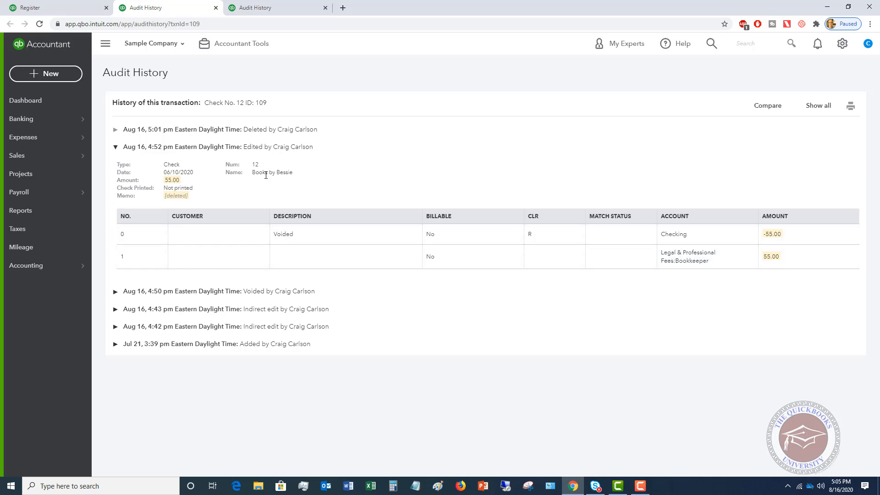
{"action": "mouse_move", "coordinate": [178, 172]}
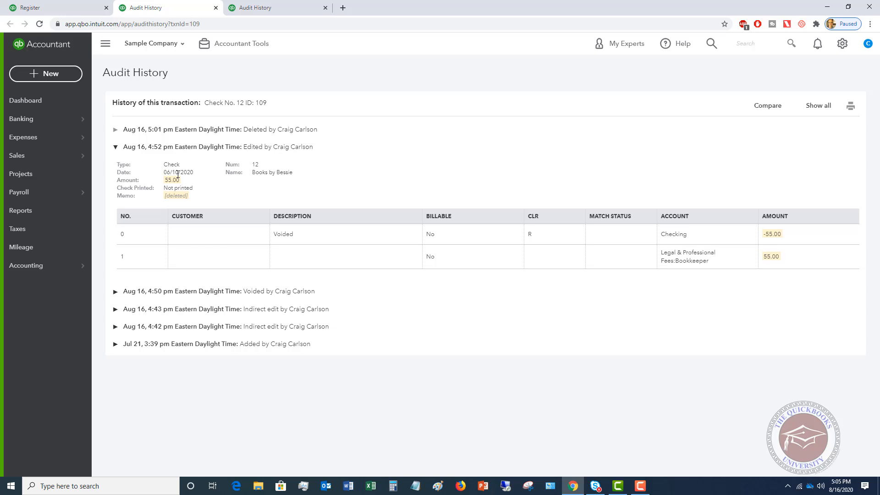
{"action": "mouse_move", "coordinate": [182, 172]}
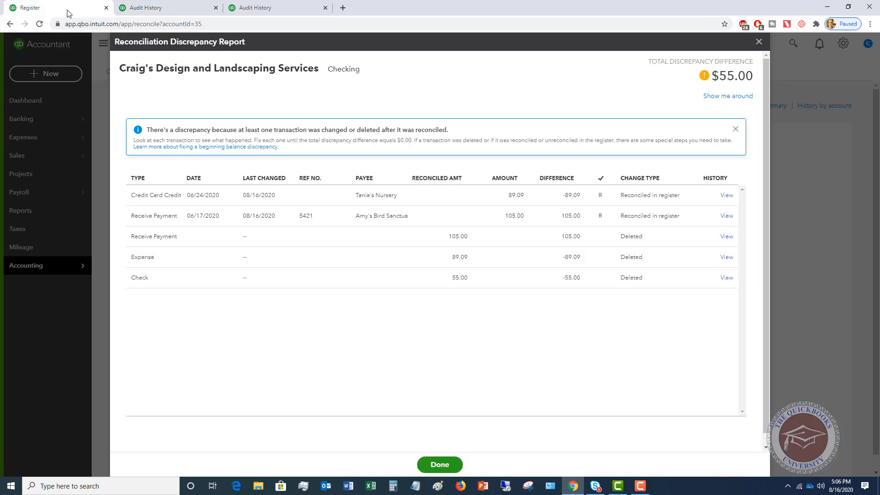
{"action": "mouse_move", "coordinate": [410, 116]}
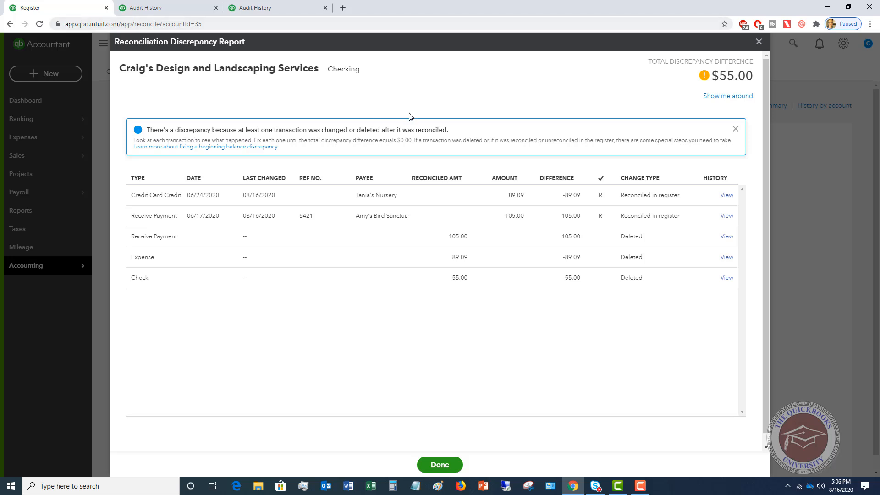
{"action": "left_click", "coordinate": [440, 465]}
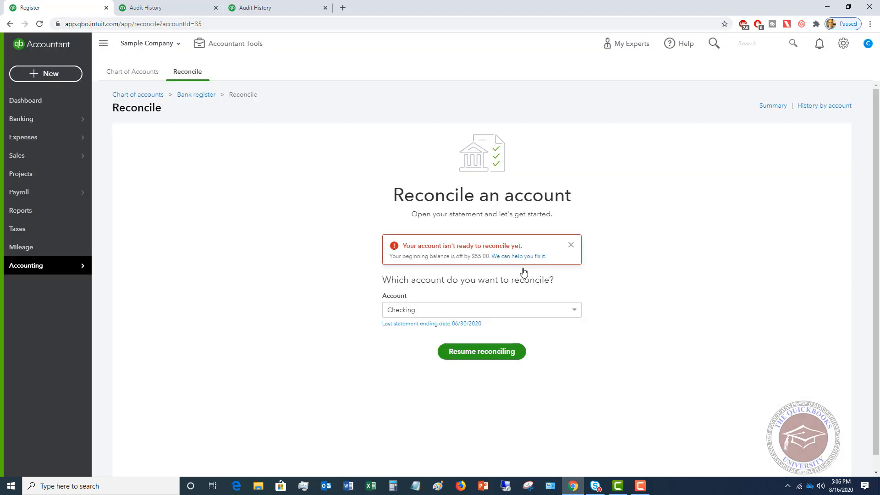
{"action": "left_click", "coordinate": [196, 95]}
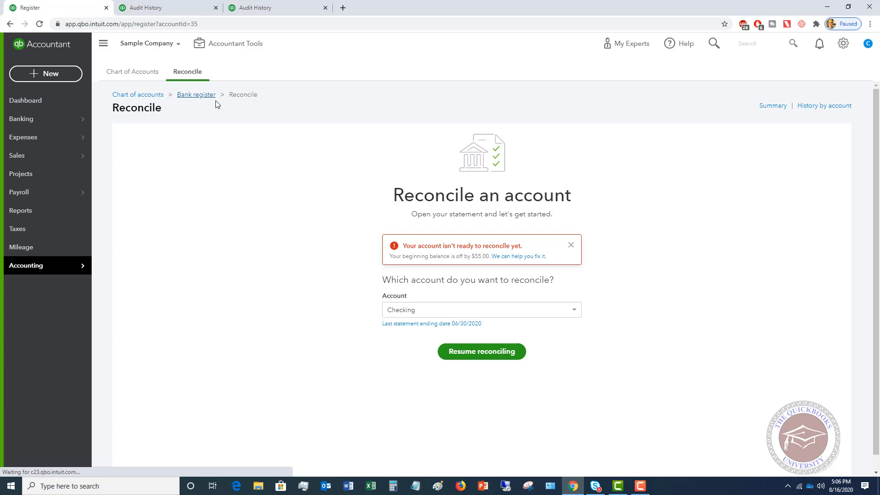
{"action": "left_click", "coordinate": [196, 95]}
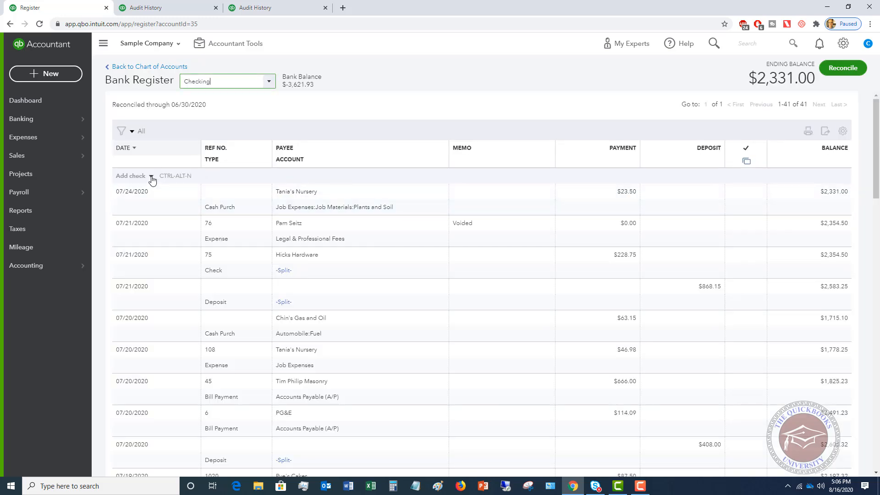
Enter a new $55.00 check to Books by Bessie dated 06/10/2020 in the Checking register
{"action": "left_click", "coordinate": [130, 175]}
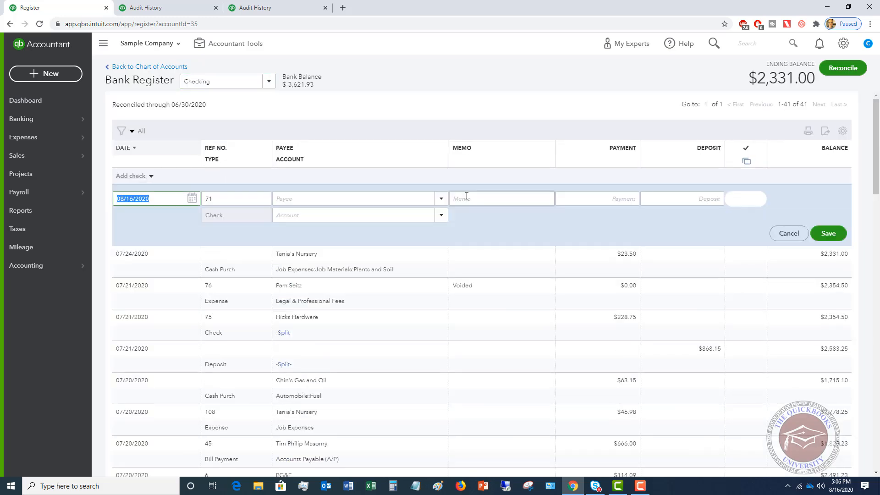
{"action": "type", "text": "0"}
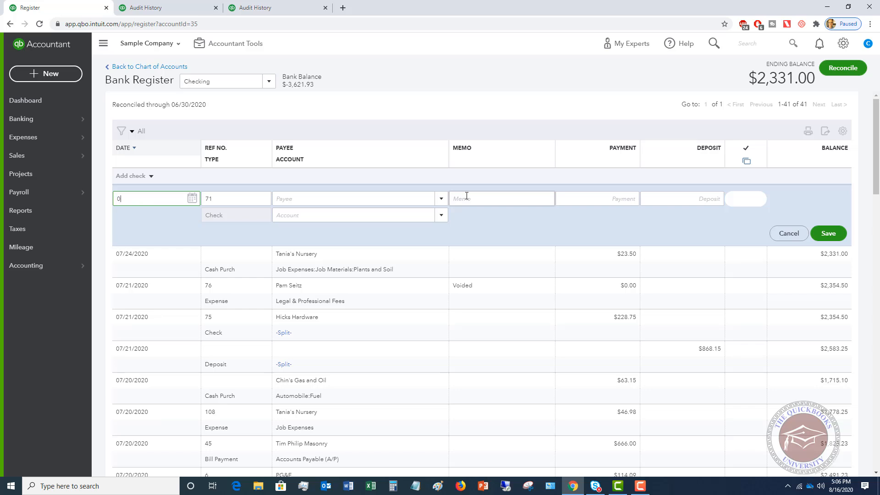
{"action": "type", "text": "610"}
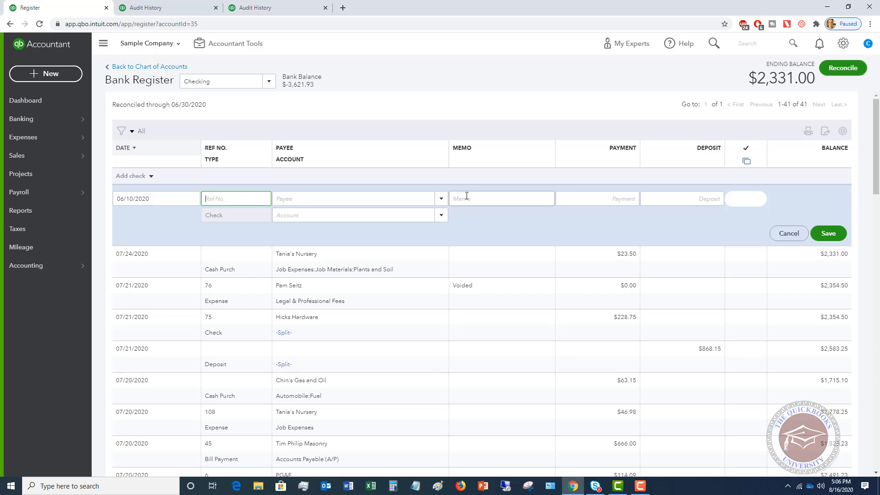
{"action": "type", "text": "Bo"}
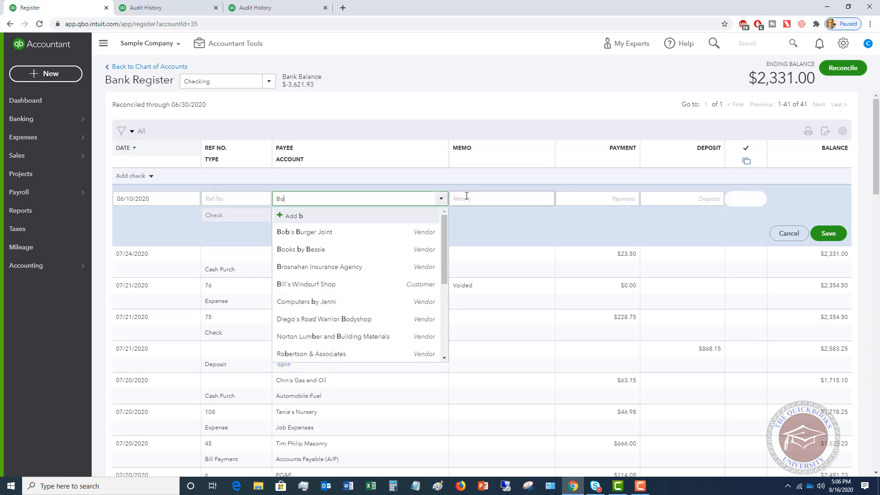
{"action": "left_click", "coordinate": [301, 249]}
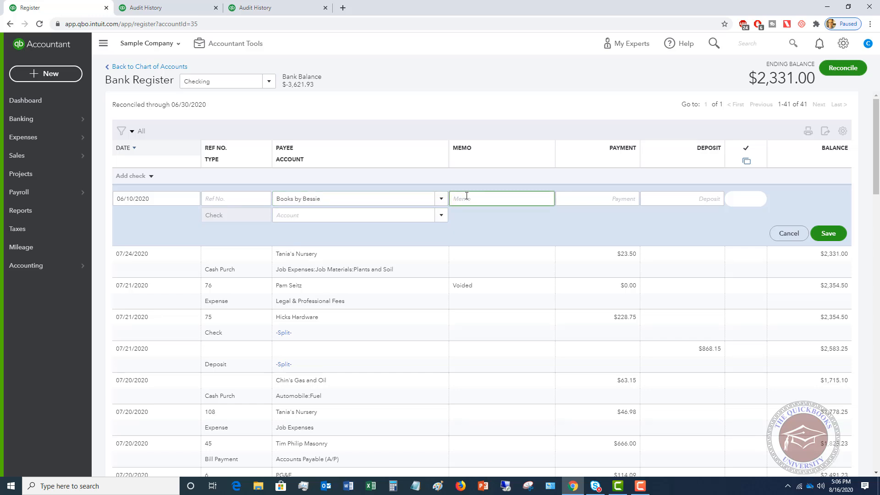
{"action": "type", "text": "55.00"}
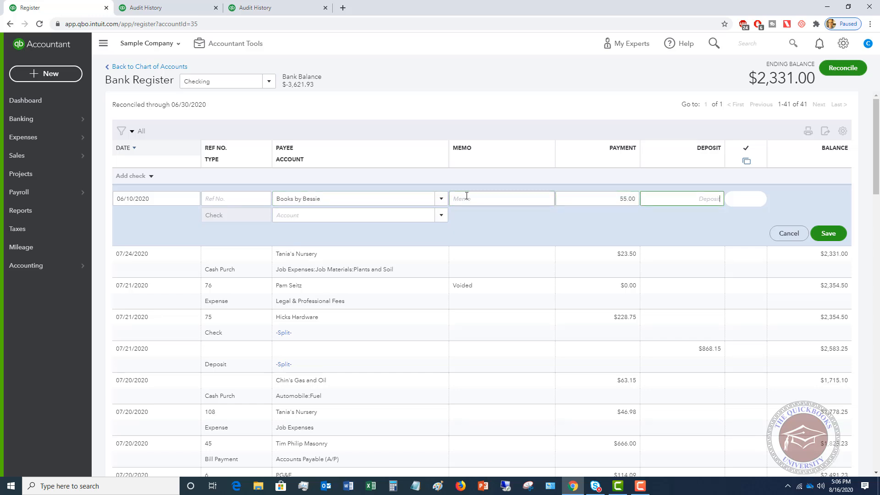
{"action": "mouse_move", "coordinate": [828, 233]}
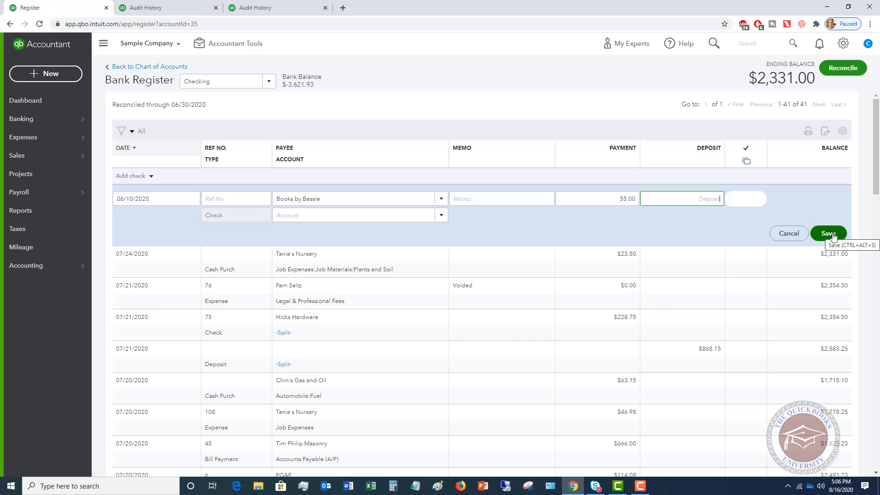
{"action": "left_click", "coordinate": [828, 233]}
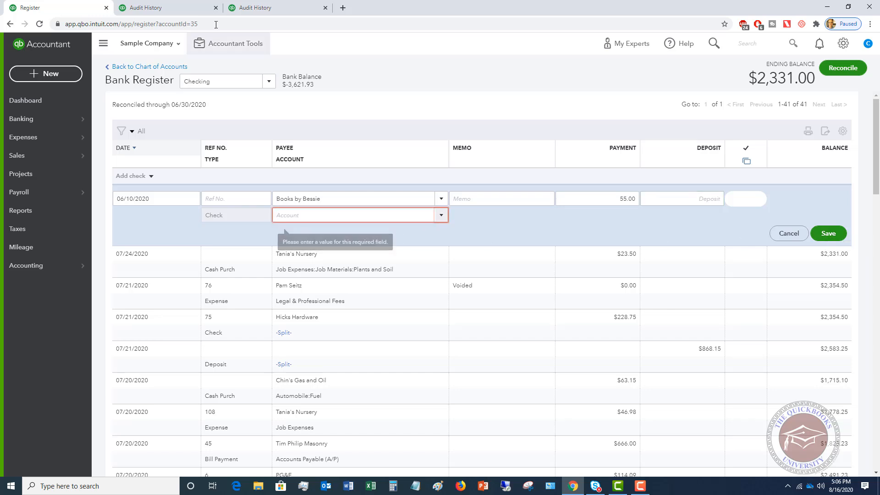
{"action": "left_click", "coordinate": [275, 8]}
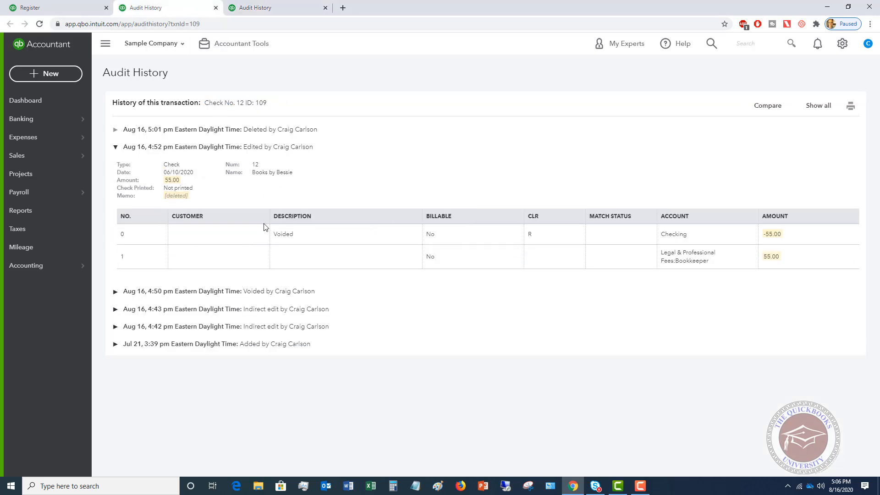
{"action": "mouse_move", "coordinate": [300, 217]}
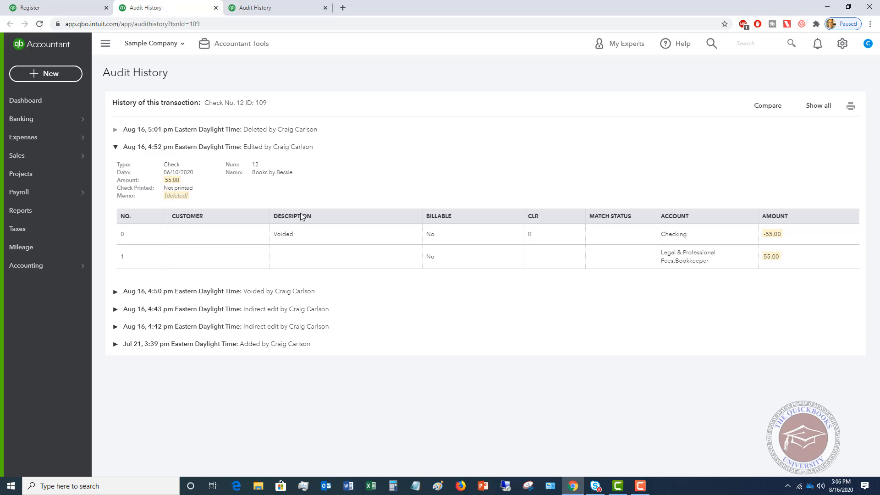
{"action": "mouse_move", "coordinate": [721, 270]}
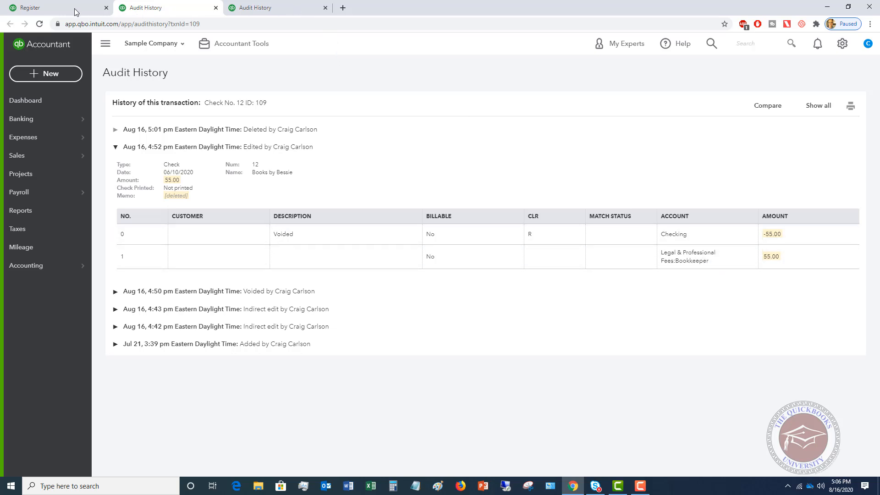
Return to the unsaved Books by Bessie check after reviewing its original account
{"action": "left_click", "coordinate": [56, 7]}
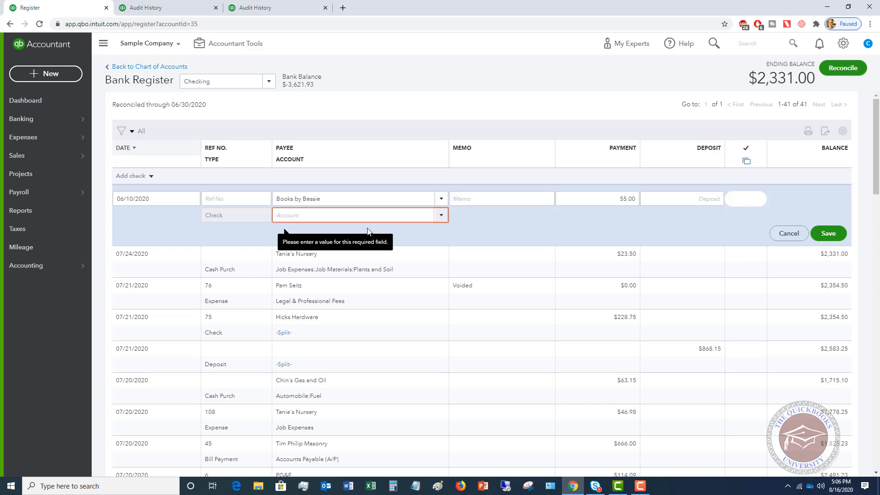
Save the $55.00 check under Legal & Professional Fees:Bookkeeper, bringing the balance to $2,276.00
{"action": "type", "text": "Legal & Professional Fees:Bookkeeper"}
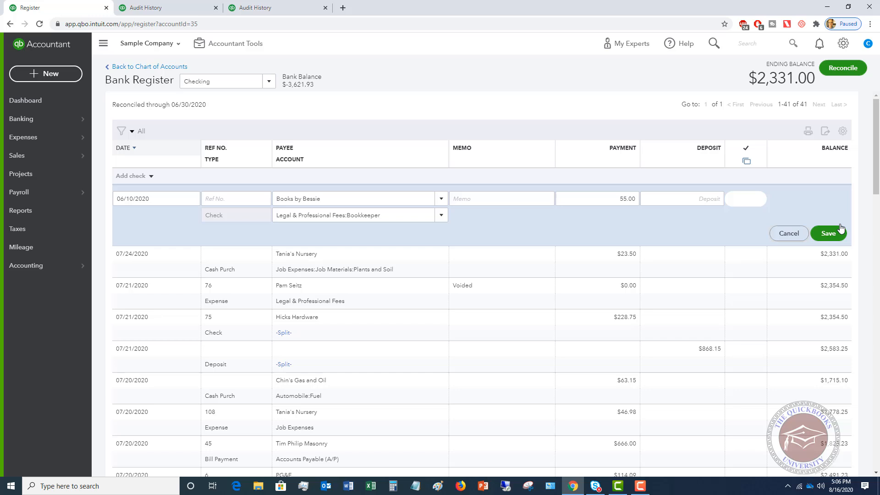
{"action": "left_click", "coordinate": [828, 233]}
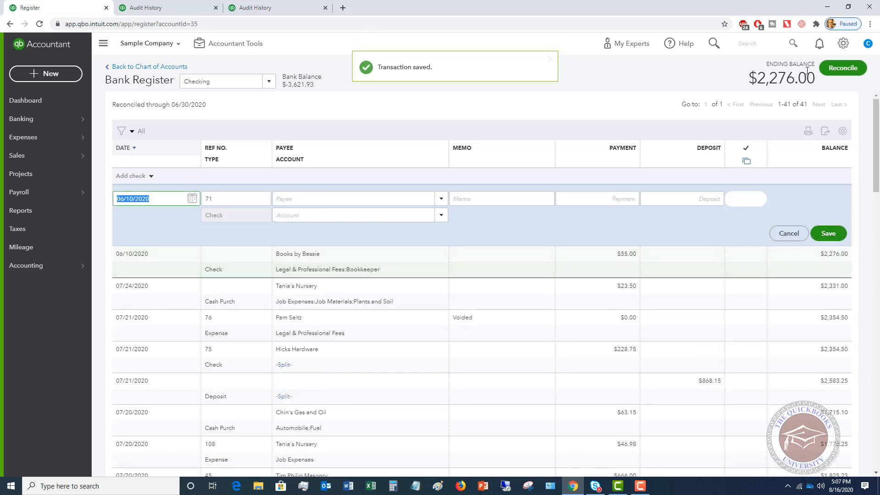
{"action": "left_click", "coordinate": [842, 43]}
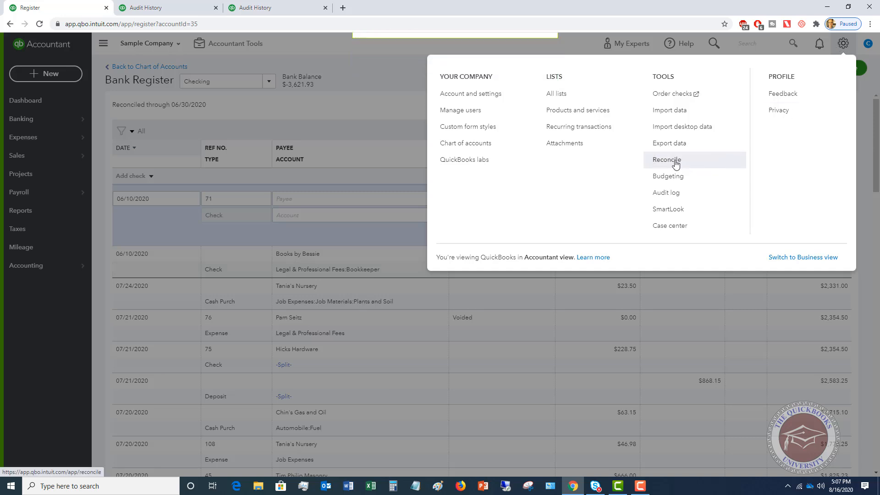
Check the Checking reconcile discrepancy report, still showing $55.00, and close it
{"action": "left_click", "coordinate": [664, 160]}
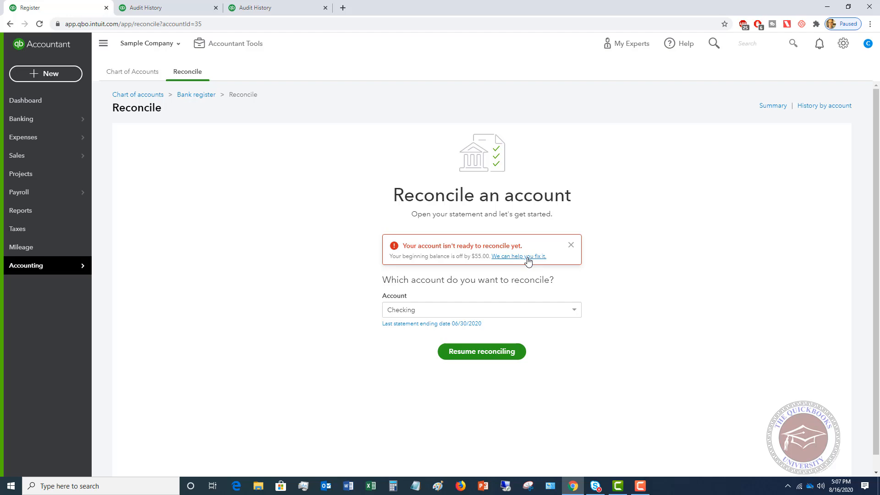
{"action": "left_click", "coordinate": [518, 256]}
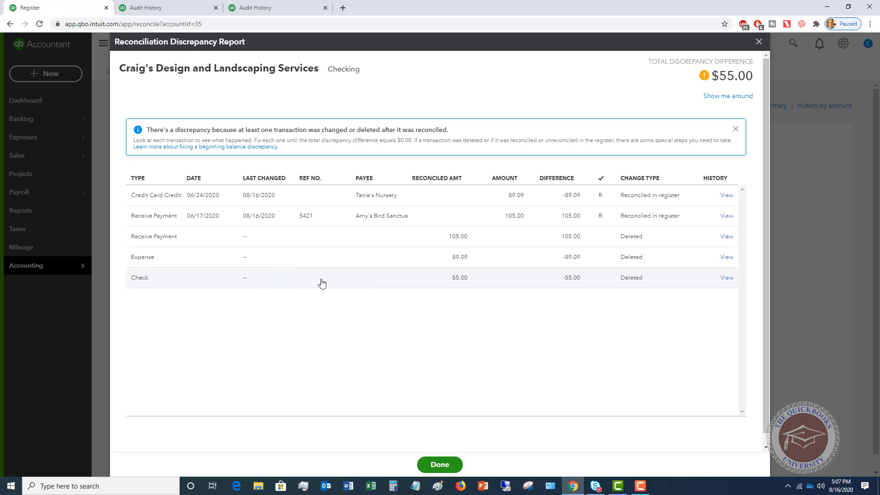
{"action": "mouse_move", "coordinate": [512, 278]}
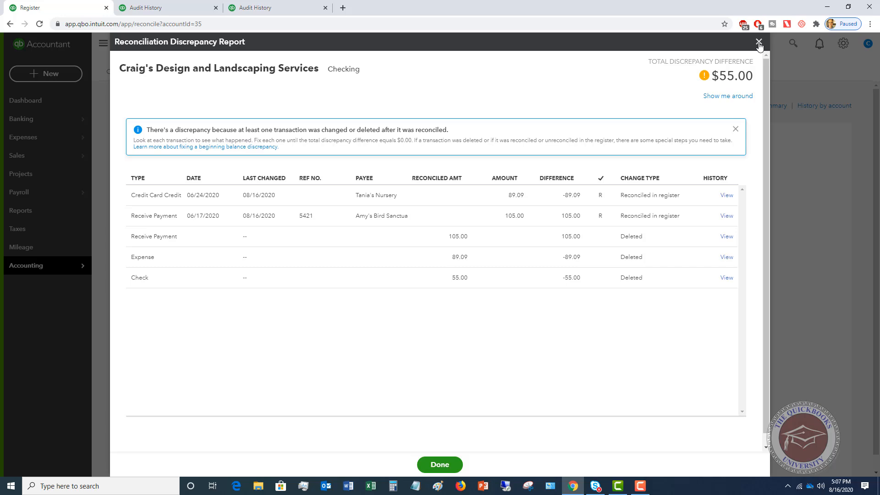
{"action": "left_click", "coordinate": [758, 41]}
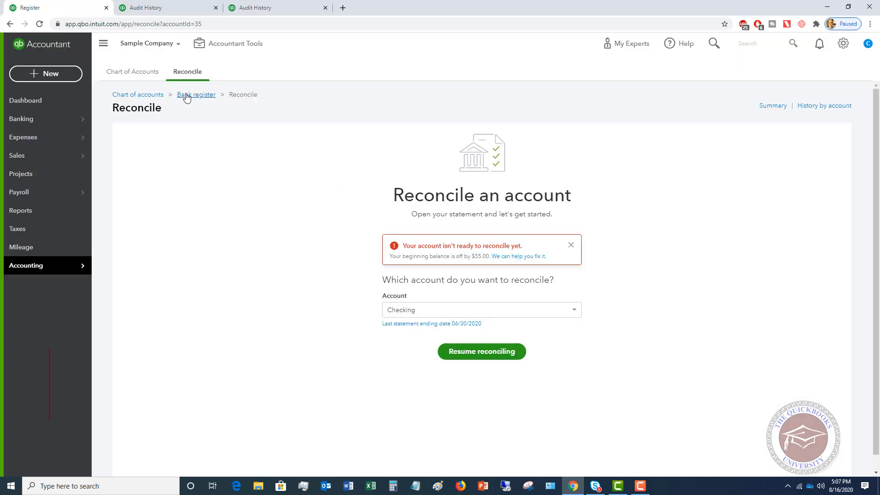
Mark the $55.00 Books by Bessie check reconciled (R) and save it
{"action": "left_click", "coordinate": [196, 95]}
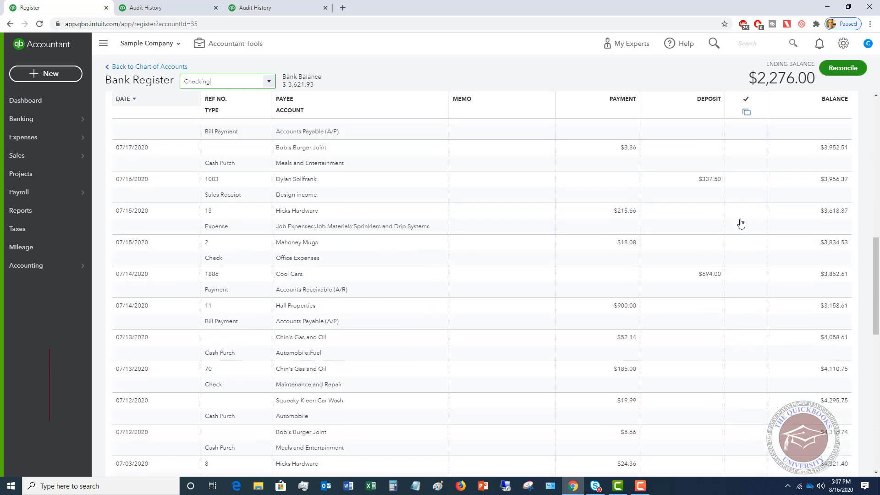
{"action": "scroll", "scroll_direction": "down", "scroll_amount": 3}
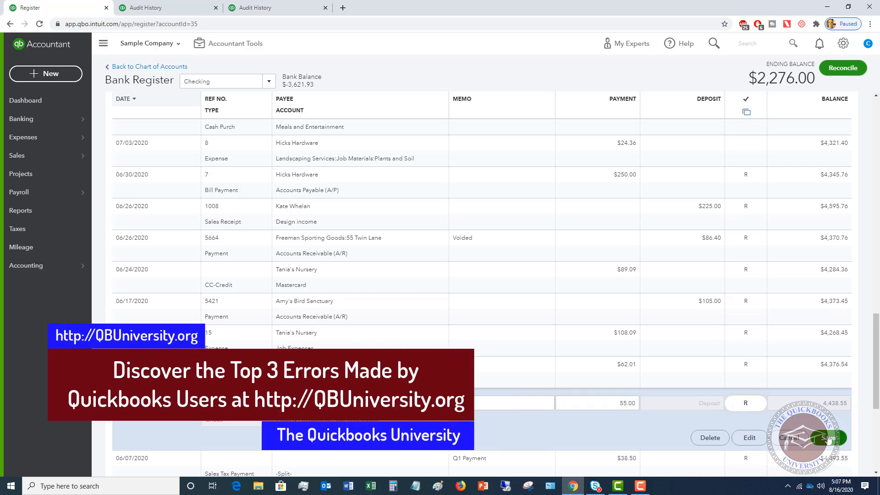
{"action": "left_click", "coordinate": [827, 438]}
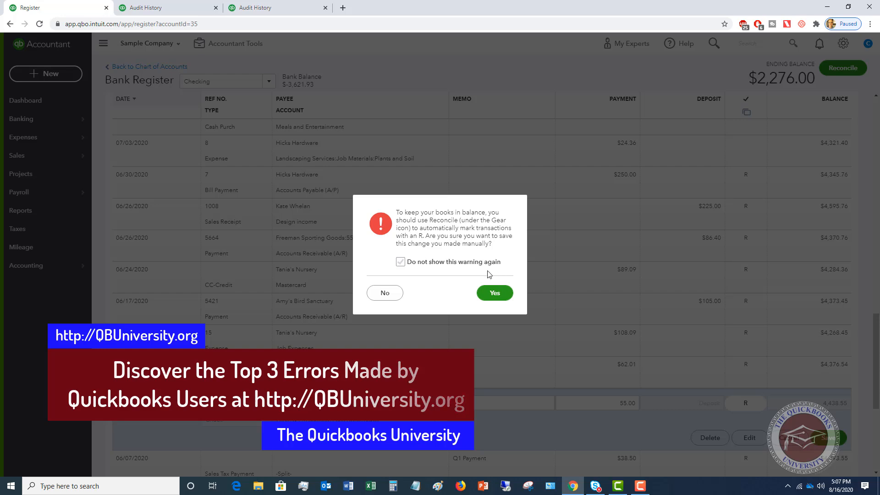
{"action": "left_click", "coordinate": [493, 292]}
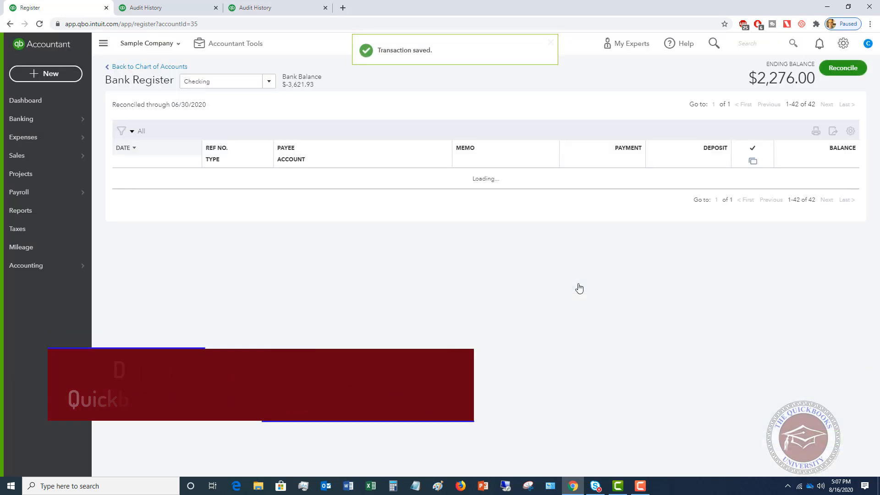
{"action": "left_click", "coordinate": [842, 43]}
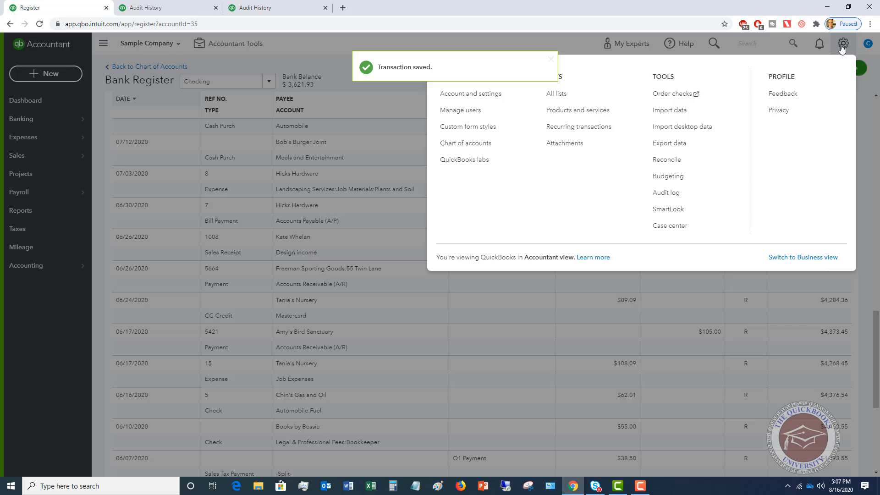
Reopen Reconcile for Checking and confirm the beginning-balance warning is gone
{"action": "left_click", "coordinate": [666, 159]}
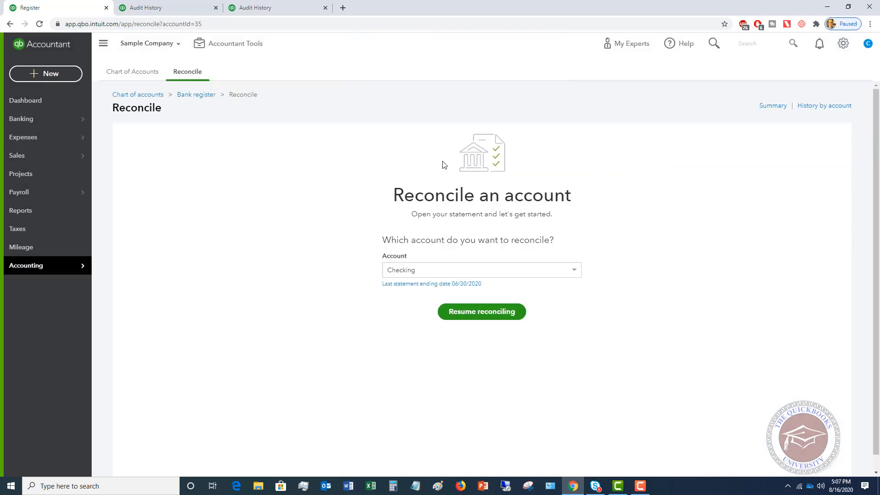
{"action": "mouse_move", "coordinate": [383, 181]}
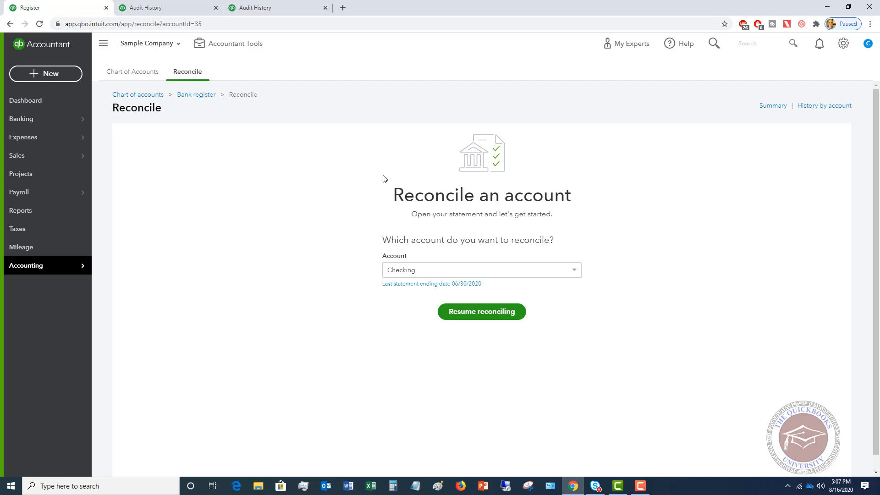
{"action": "mouse_move", "coordinate": [336, 270]}
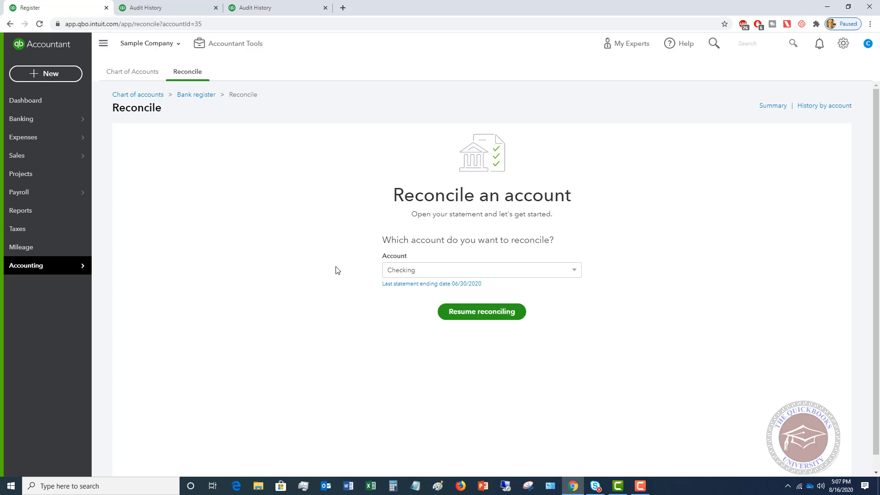
{"action": "mouse_move", "coordinate": [427, 293]}
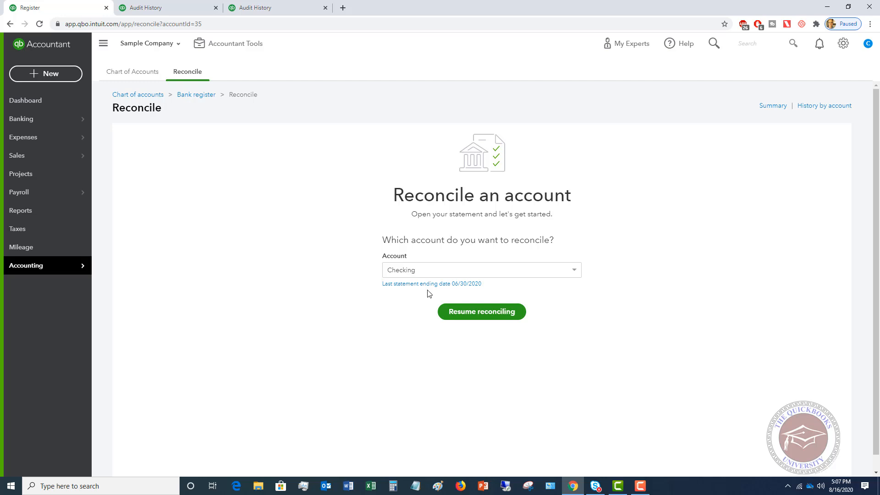
{"action": "mouse_move", "coordinate": [431, 286]}
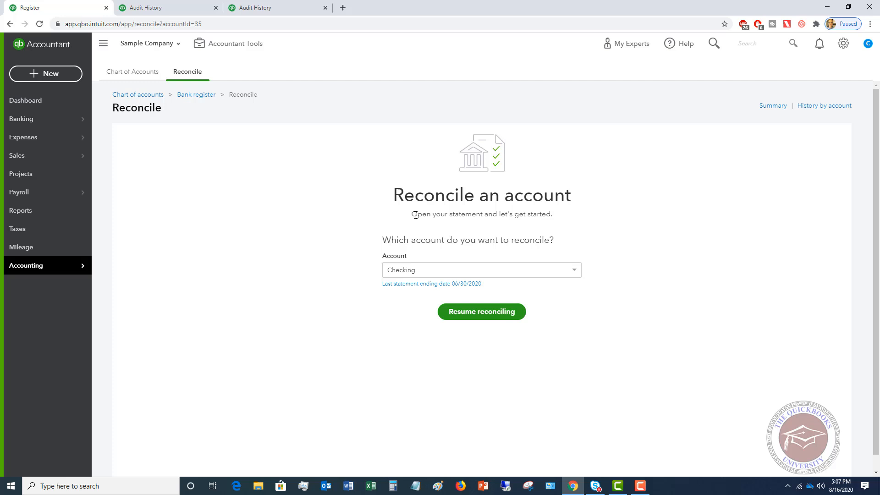
{"action": "mouse_move", "coordinate": [370, 194]}
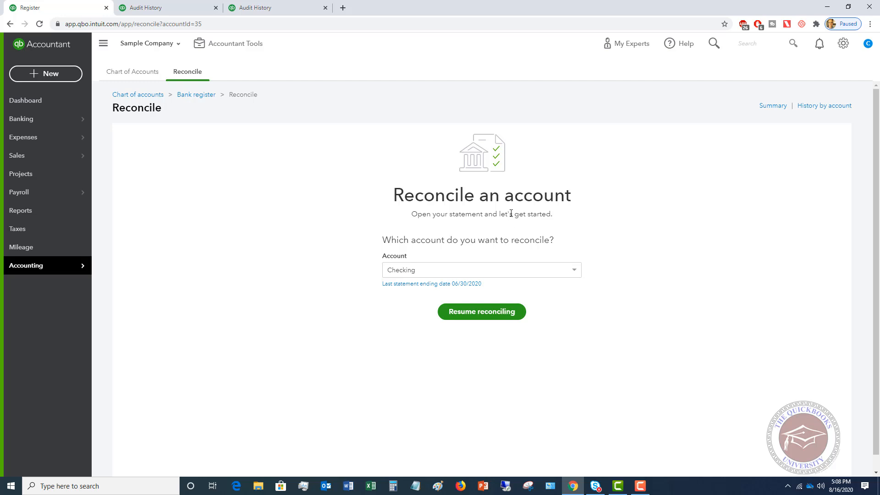
{"action": "mouse_move", "coordinate": [591, 203]}
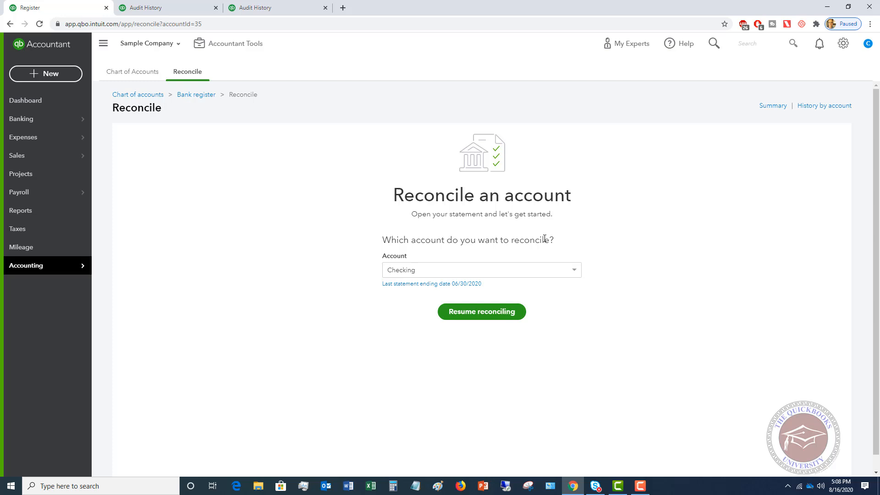
{"action": "mouse_move", "coordinate": [564, 240]}
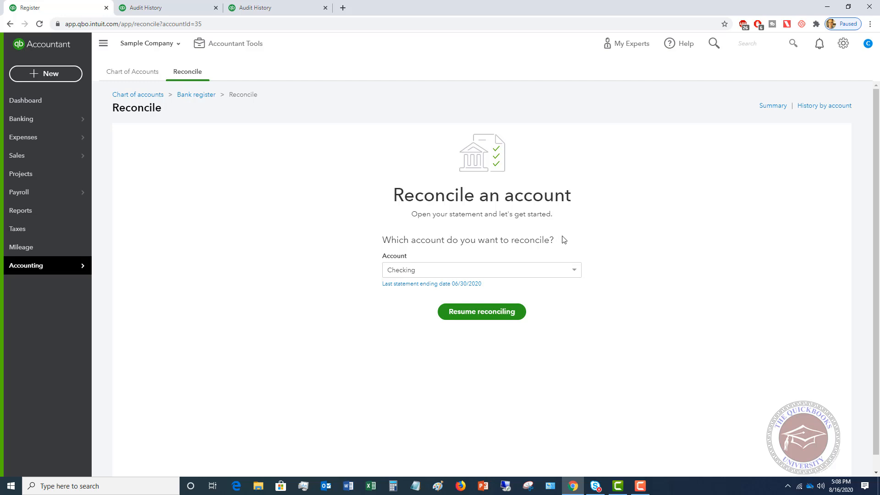
{"action": "mouse_move", "coordinate": [563, 239]}
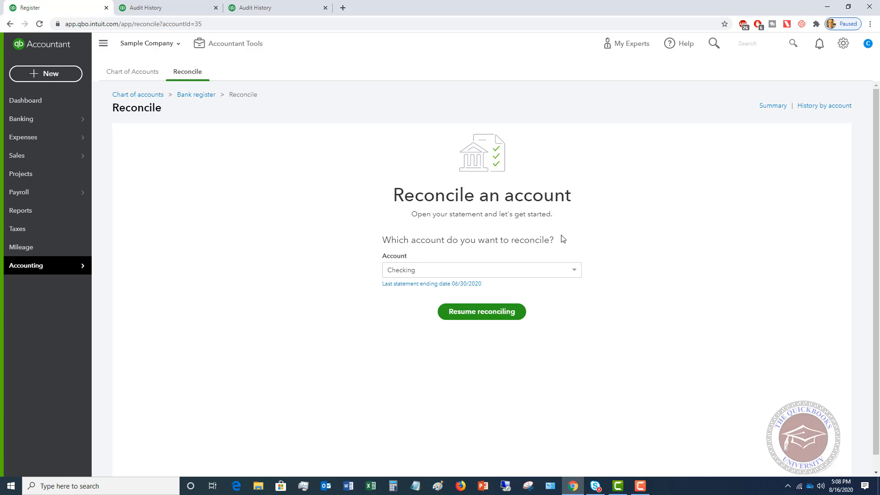